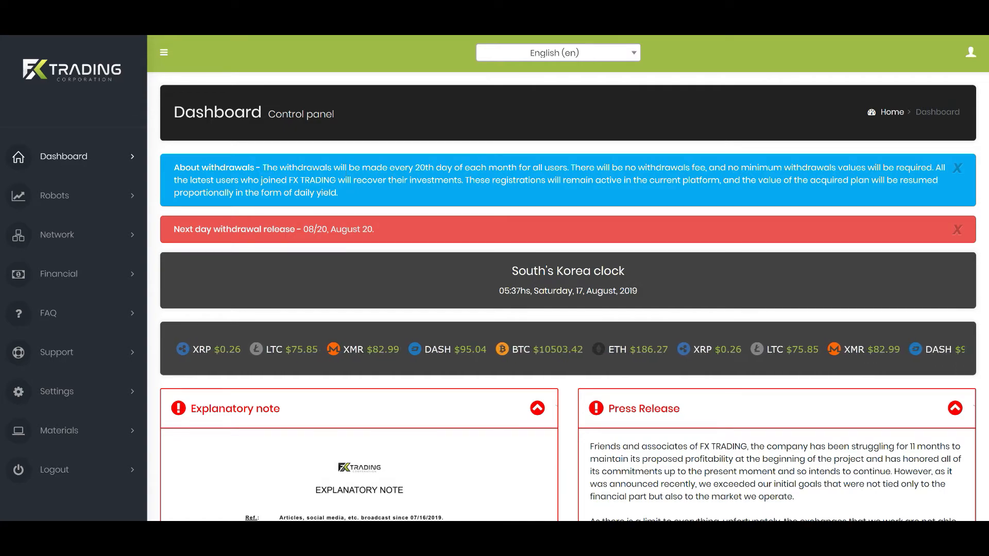
# Expand PASSIVE TRADES PACK in the sidebar and go to Buy AdPacks for the $5 plan.
pyautogui.scroll(-3)
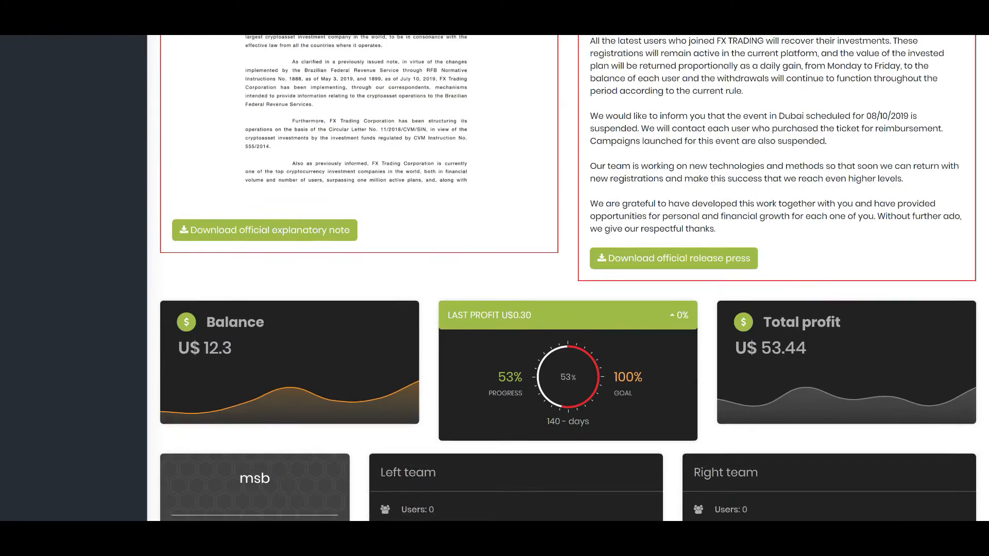
pyautogui.scroll(-3)
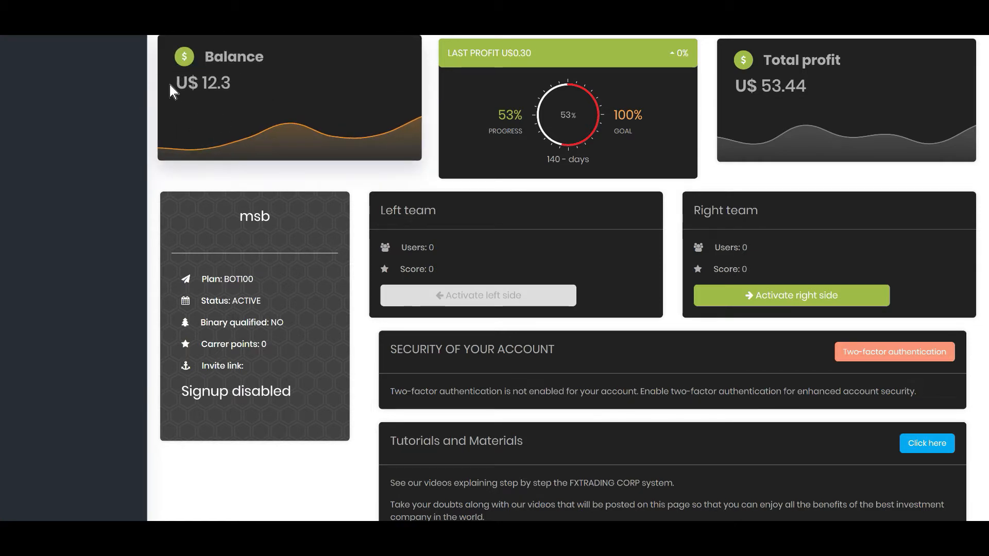
pyautogui.moveTo(272, 102)
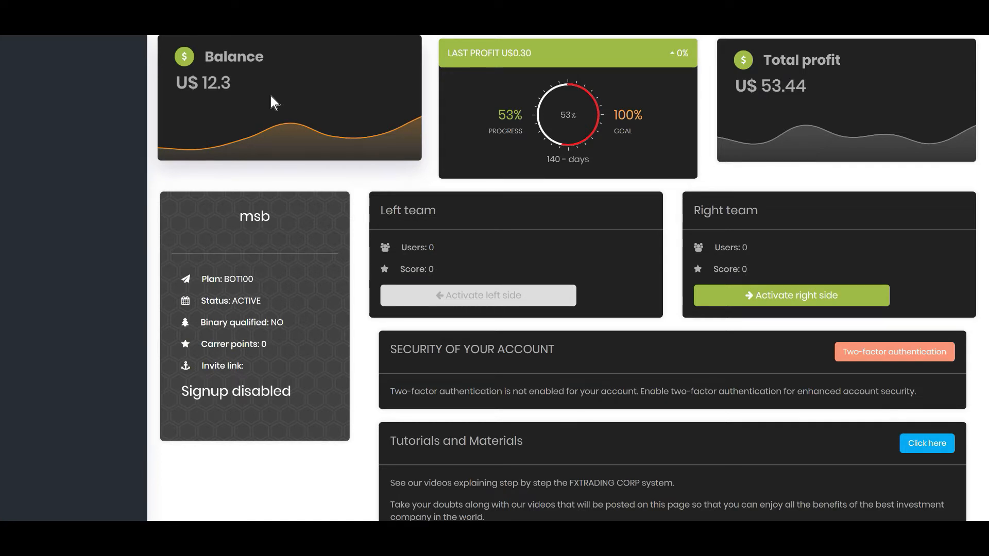
pyautogui.moveTo(193, 71)
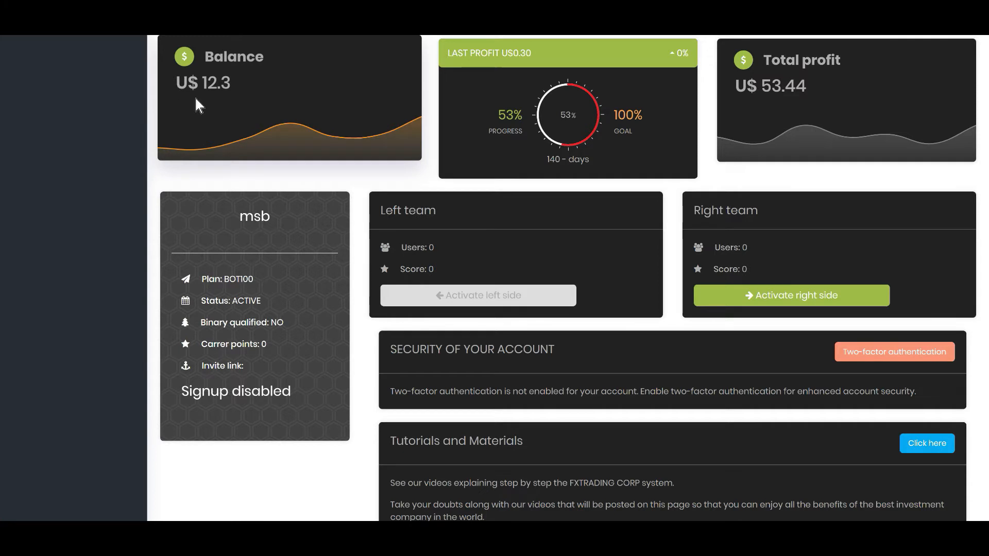
pyautogui.moveTo(902, 63)
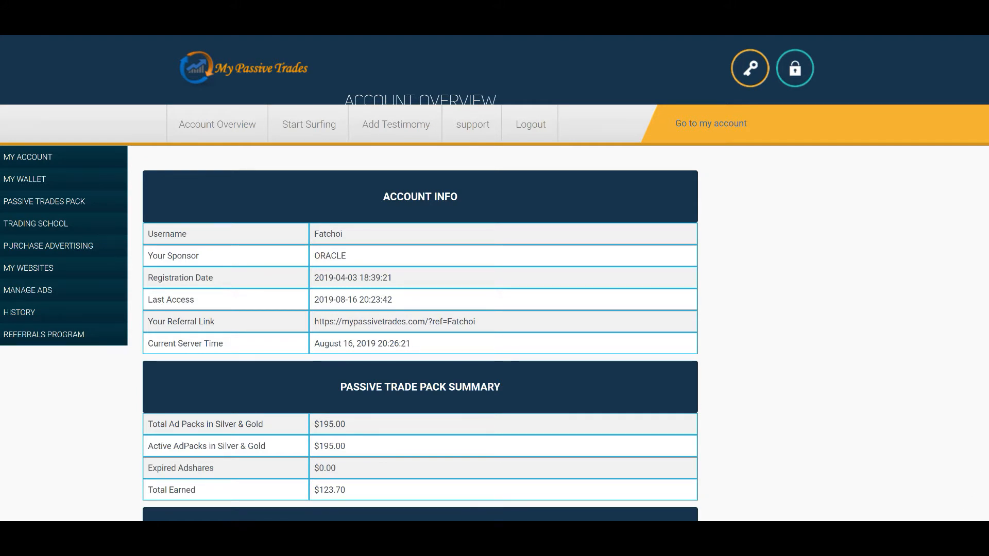
pyautogui.scroll(-3)
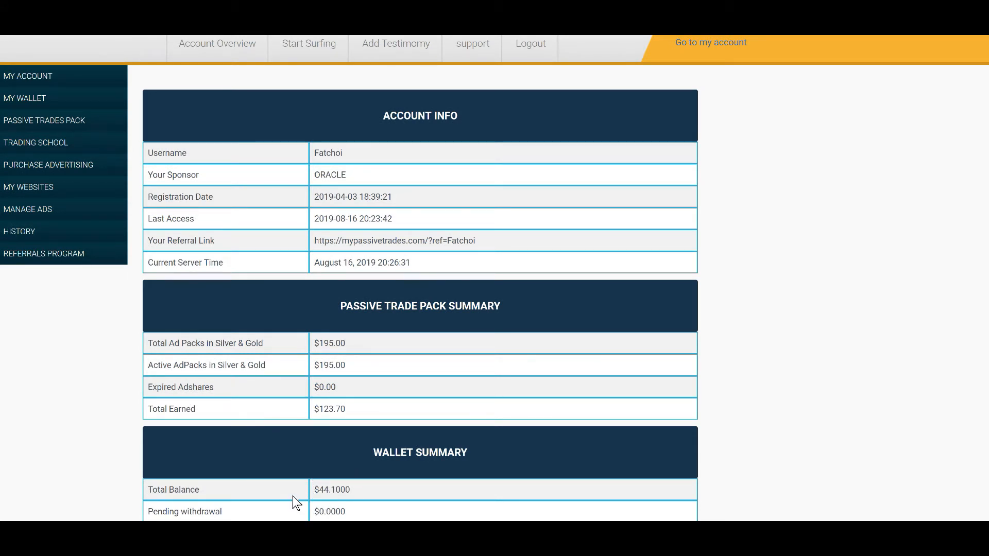
pyautogui.moveTo(44, 120)
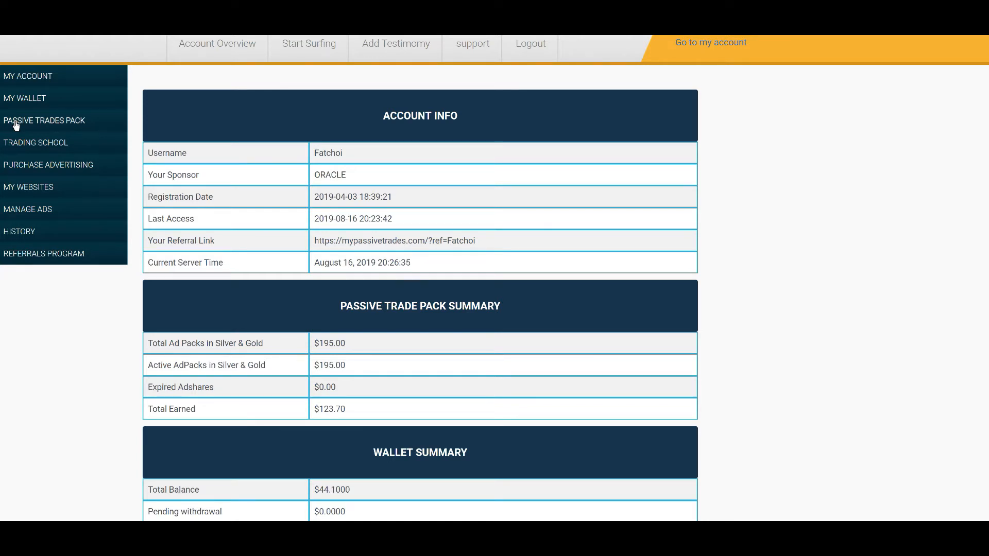
pyautogui.click(43, 120)
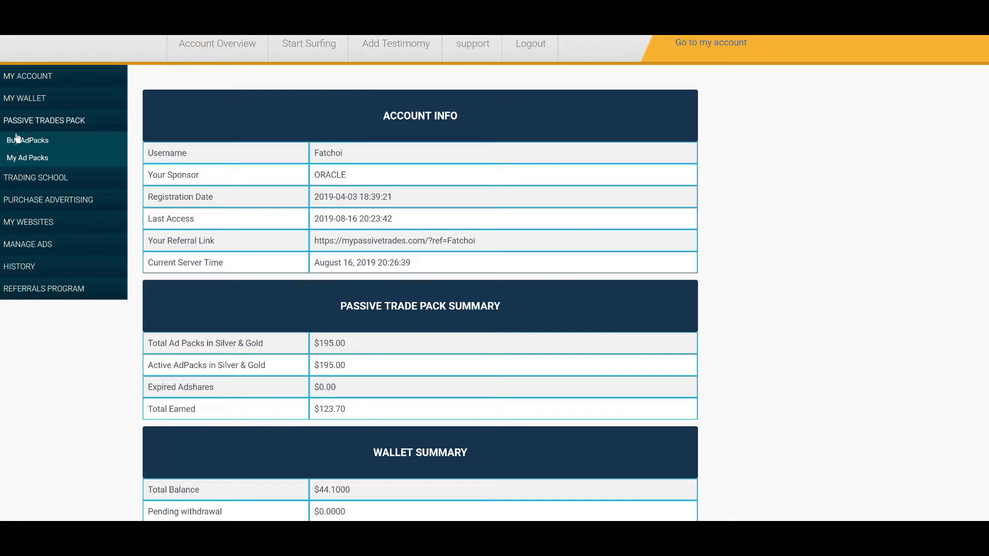
pyautogui.click(30, 140)
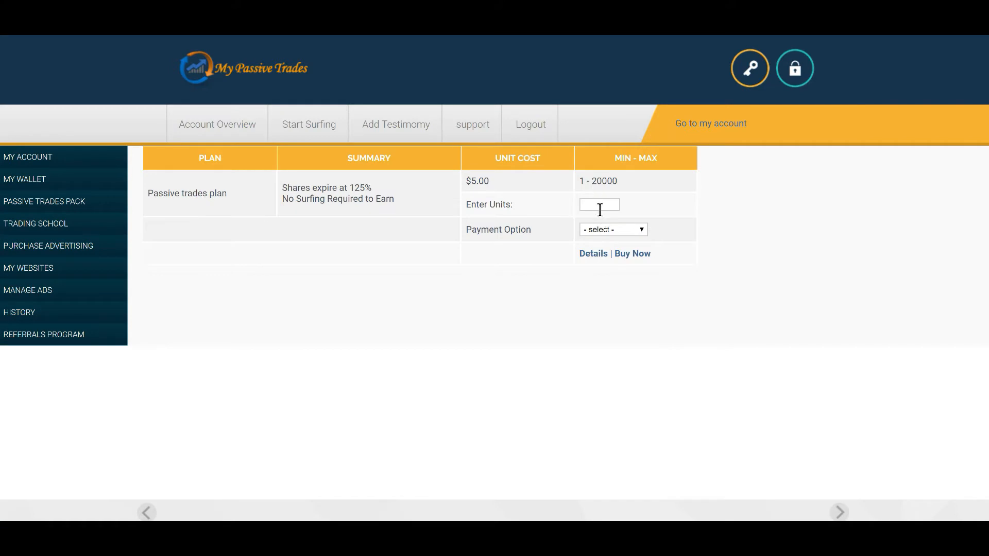
# Buy 8 Passive trades units with the Bitcoin - $44.1 option and confirm the share purchase.
pyautogui.click(598, 204)
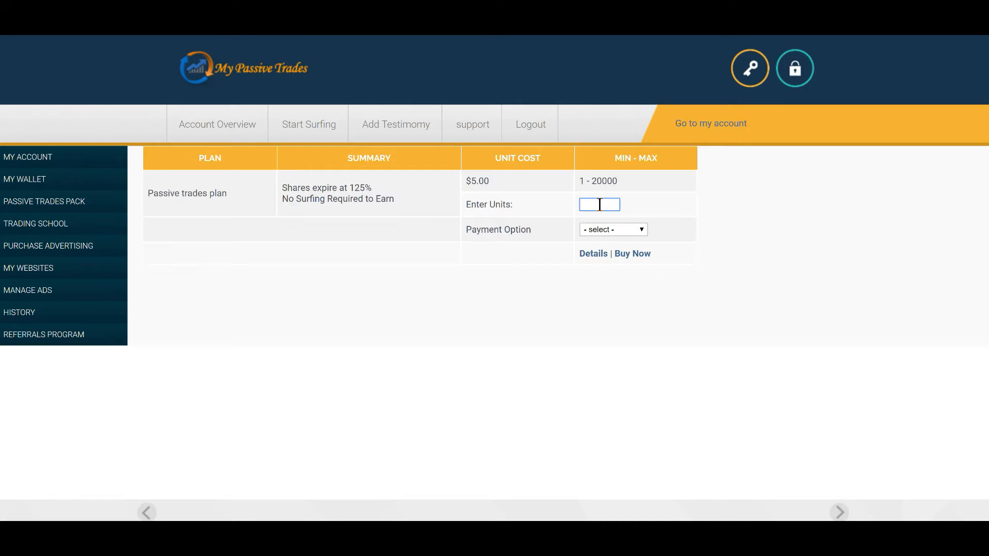
pyautogui.click(612, 229)
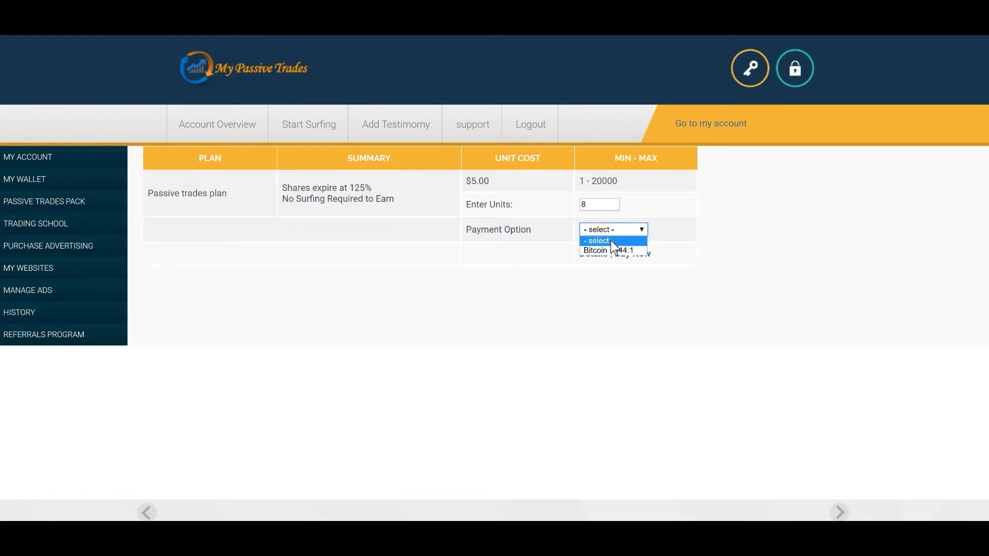
pyautogui.click(614, 251)
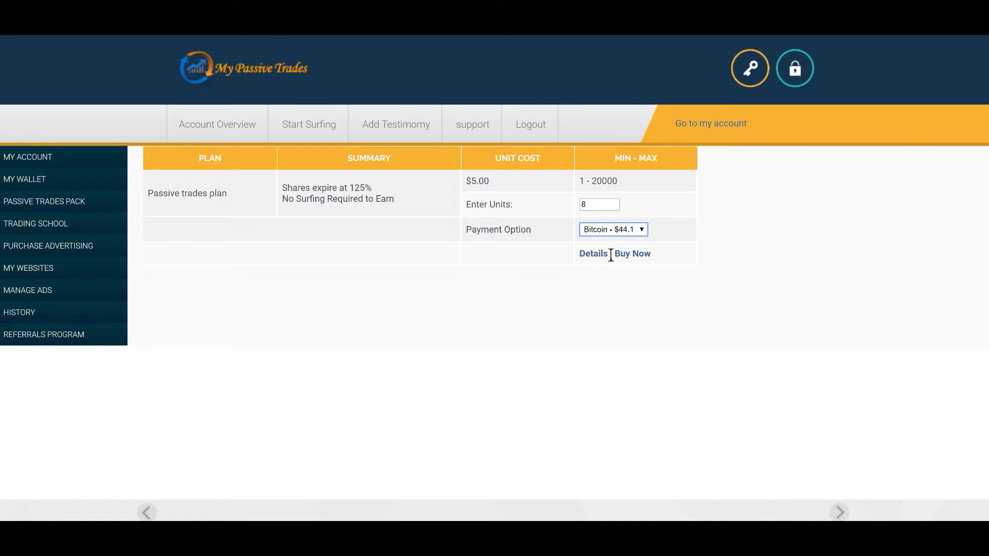
pyautogui.click(631, 253)
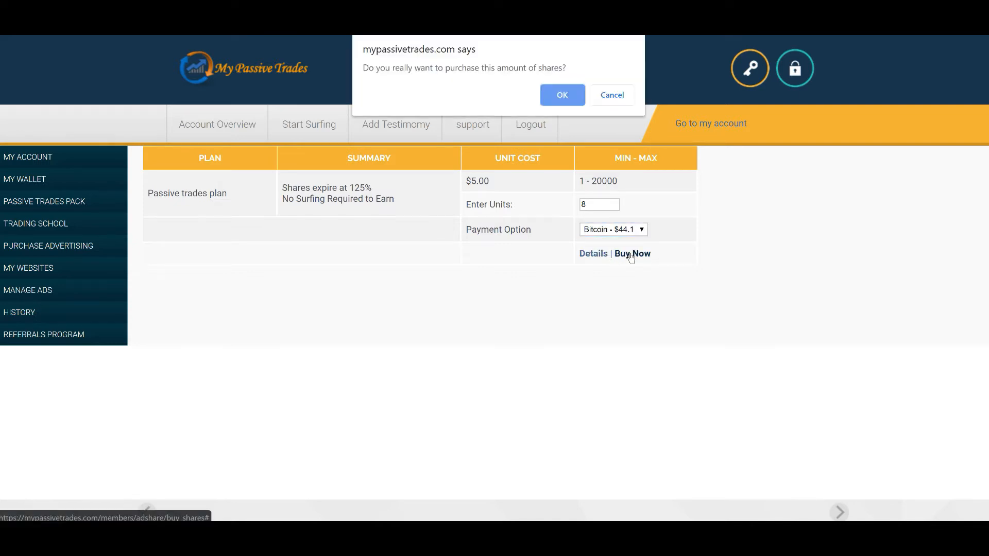
pyautogui.click(560, 91)
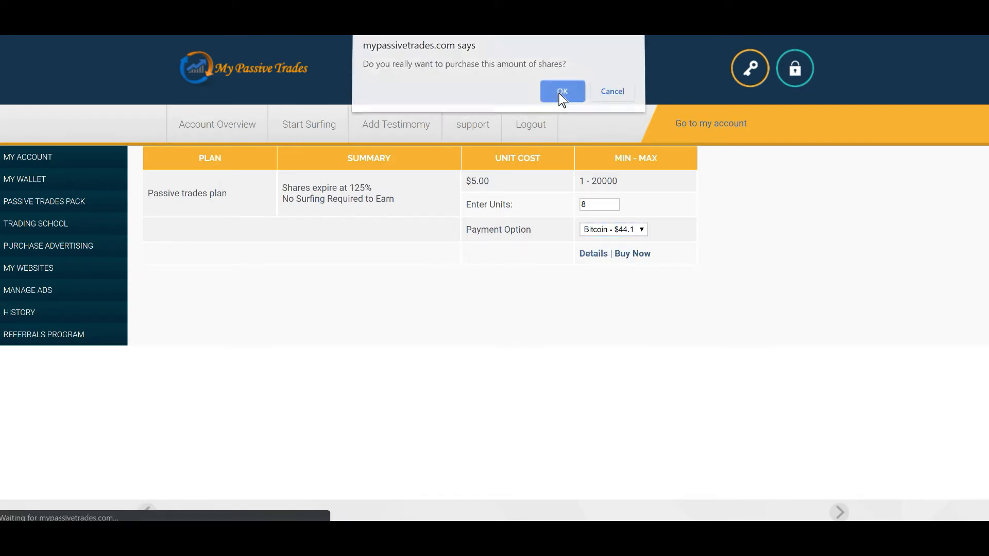
pyautogui.click(561, 91)
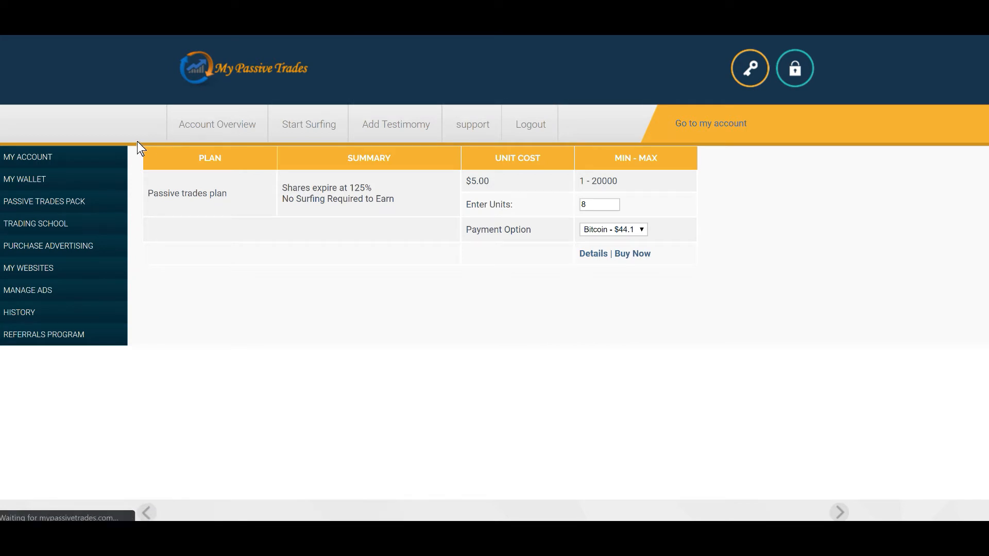
pyautogui.click(631, 254)
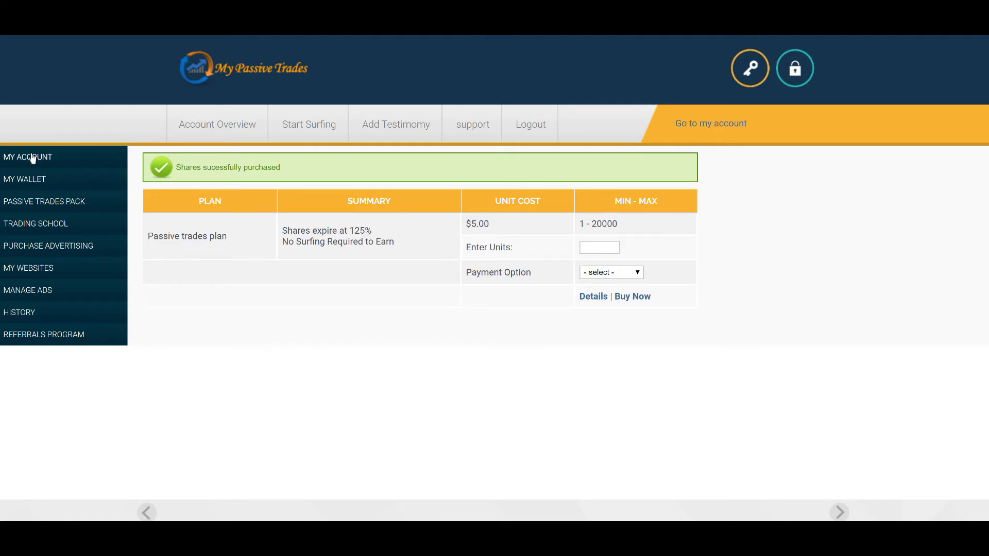
# Go to Account Overview under MY ACCOUNT and review the Wallet Summary with its $4.10 balance.
pyautogui.click(27, 157)
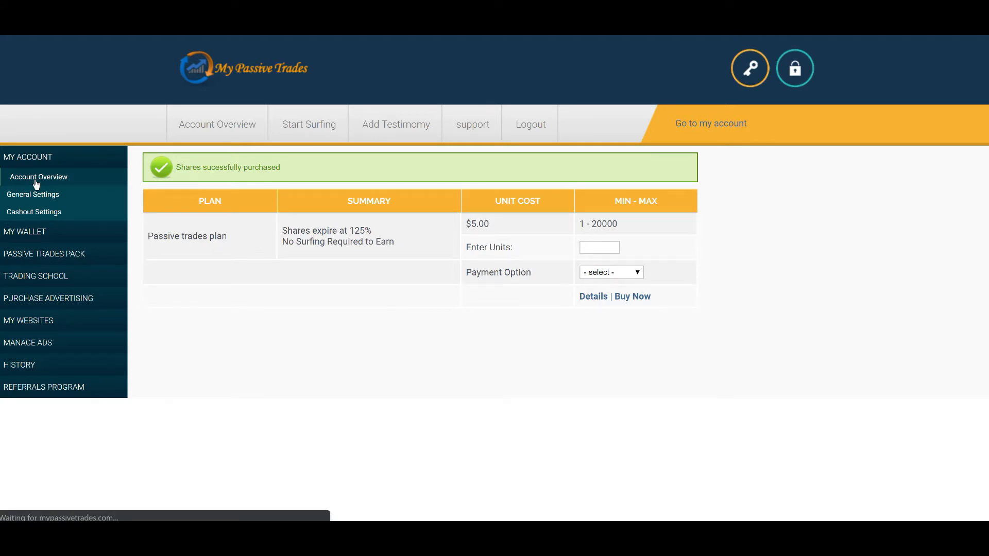
pyautogui.click(38, 177)
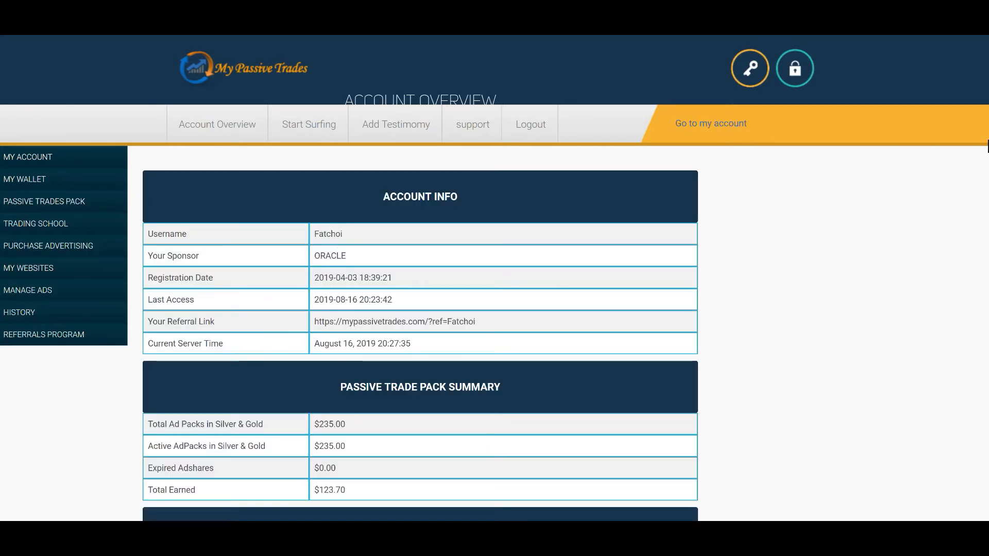
pyautogui.scroll(-3)
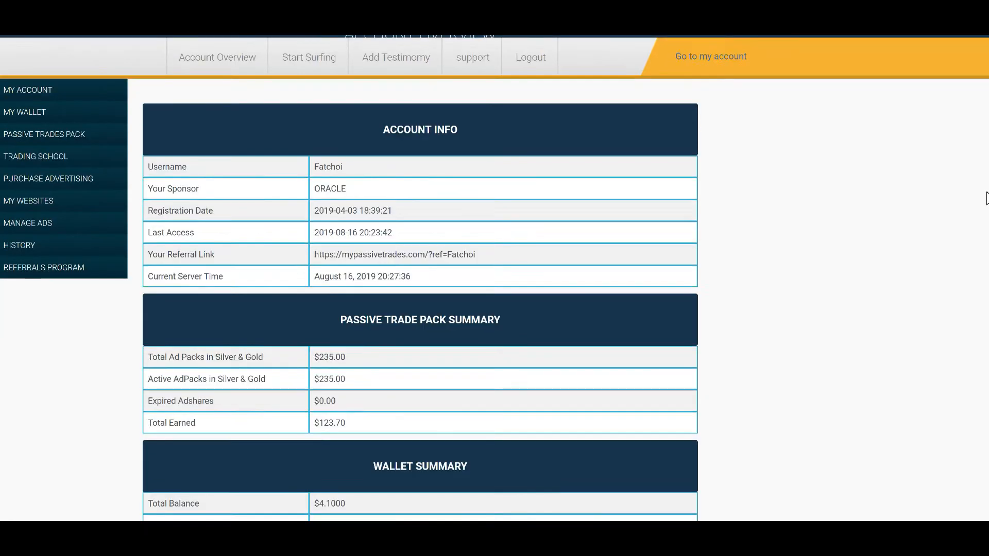
pyautogui.scroll(-3)
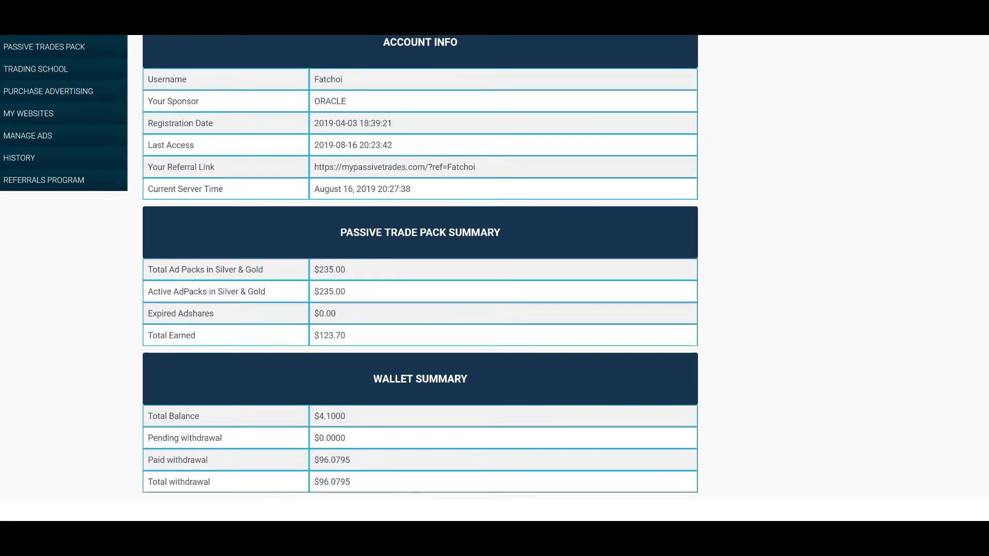
pyautogui.scroll(-3)
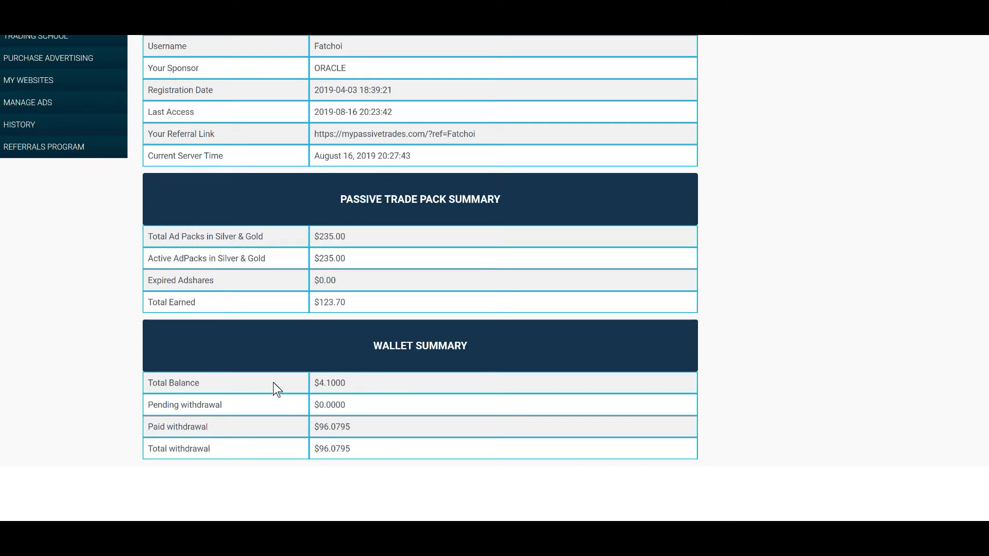
pyautogui.moveTo(361, 384)
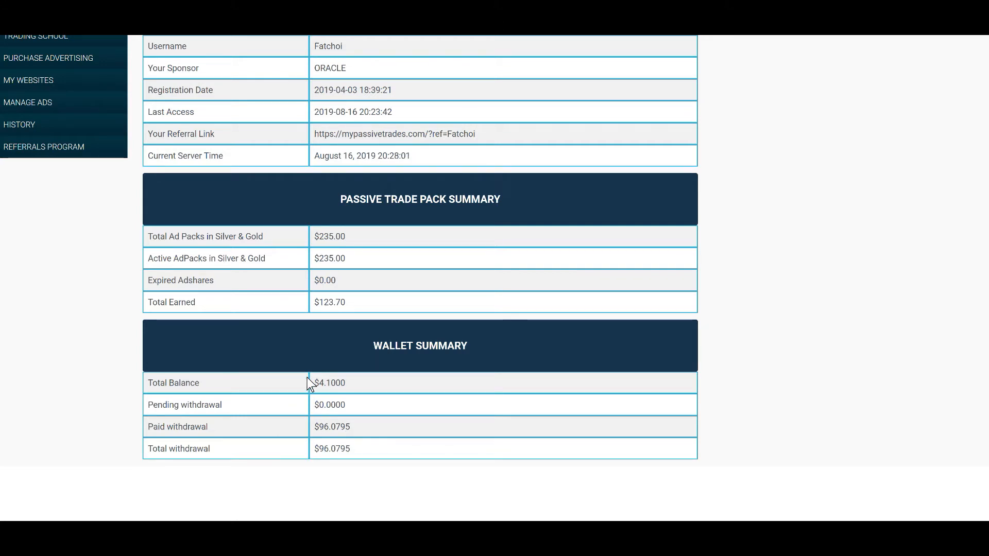
pyautogui.moveTo(322, 421)
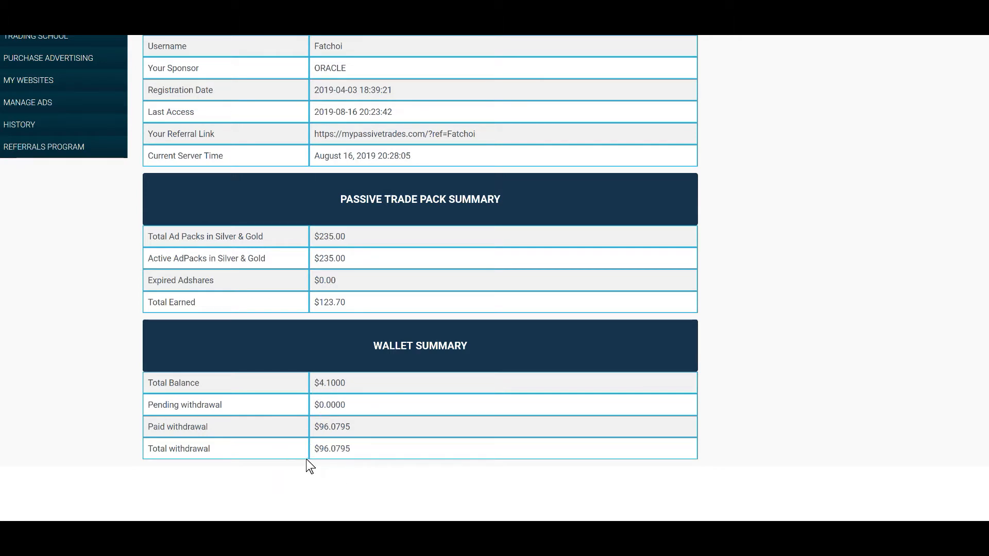
pyautogui.moveTo(309, 260)
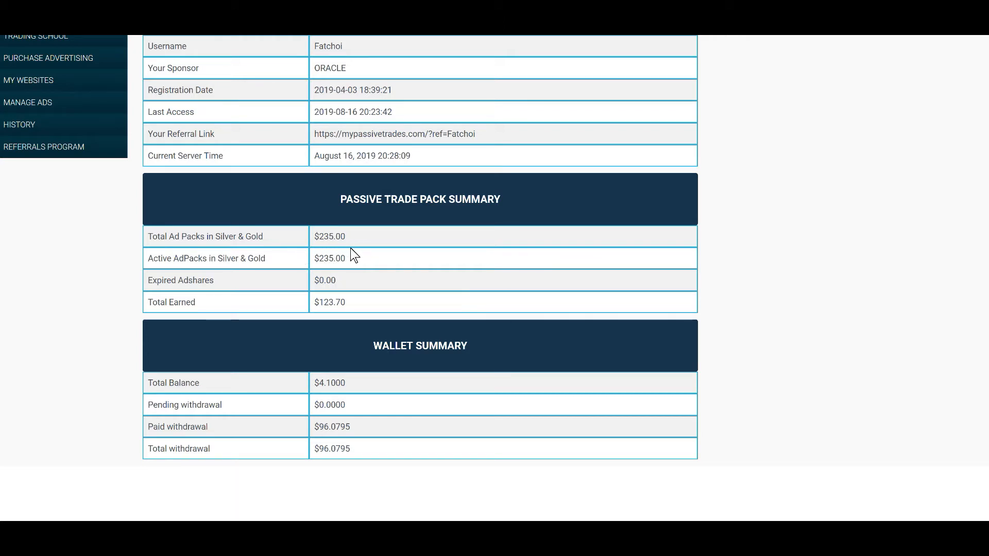
pyautogui.moveTo(367, 253)
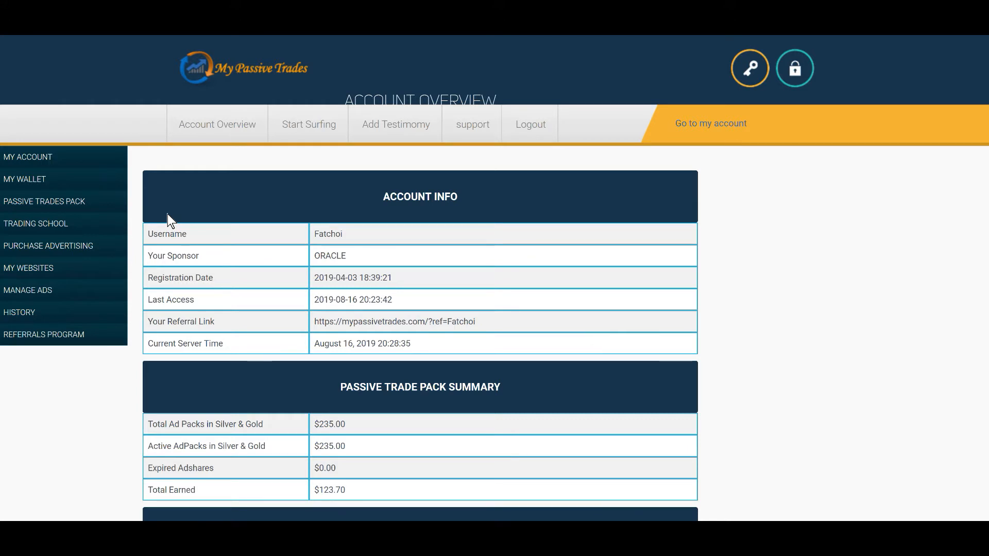
pyautogui.moveTo(124, 118)
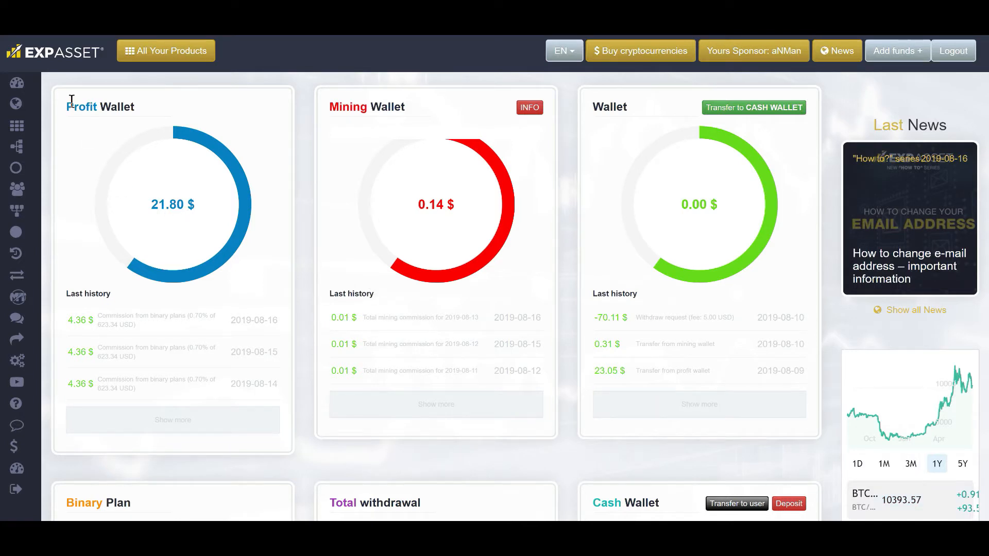
pyautogui.moveTo(71, 102)
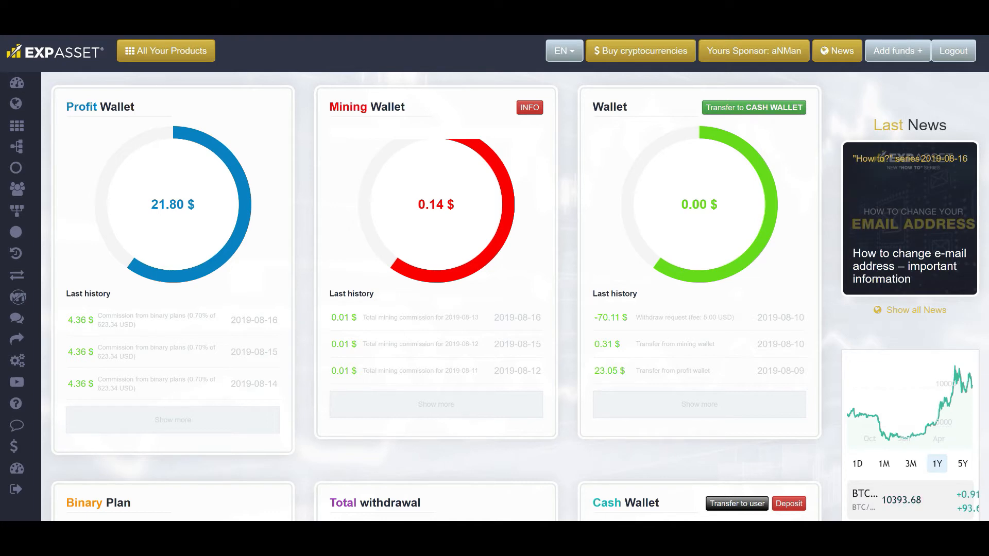
pyautogui.scroll(-3)
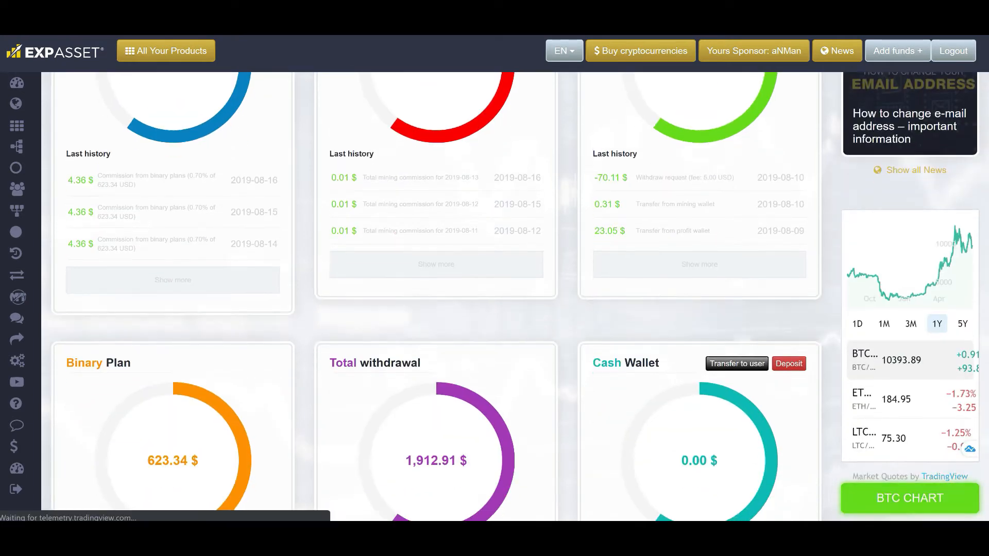
pyautogui.scroll(-3)
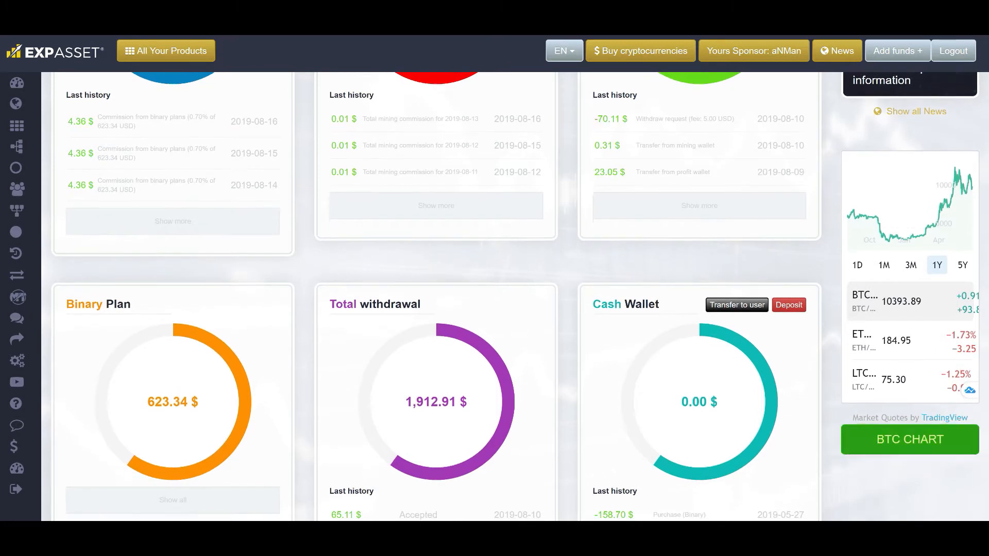
pyautogui.scroll(-3)
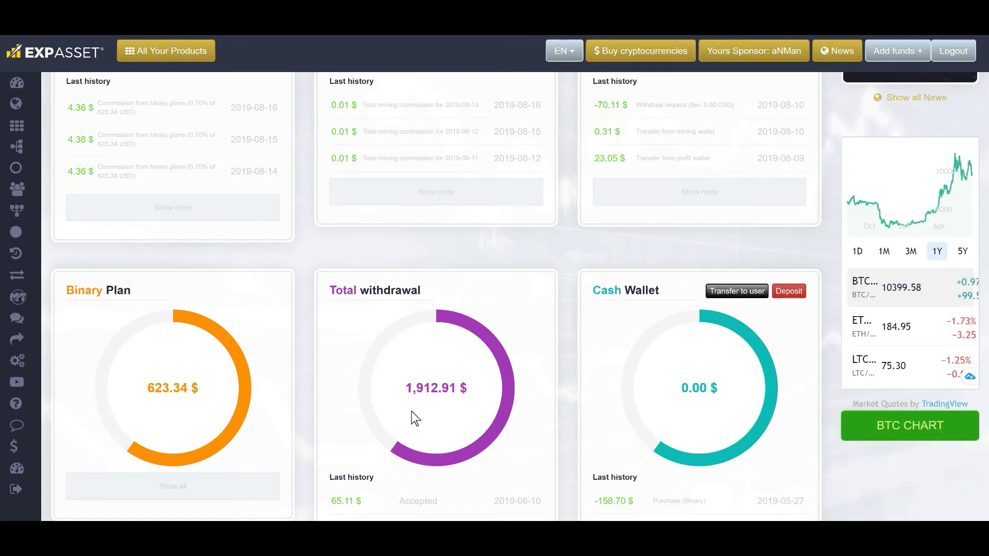
pyautogui.moveTo(487, 418)
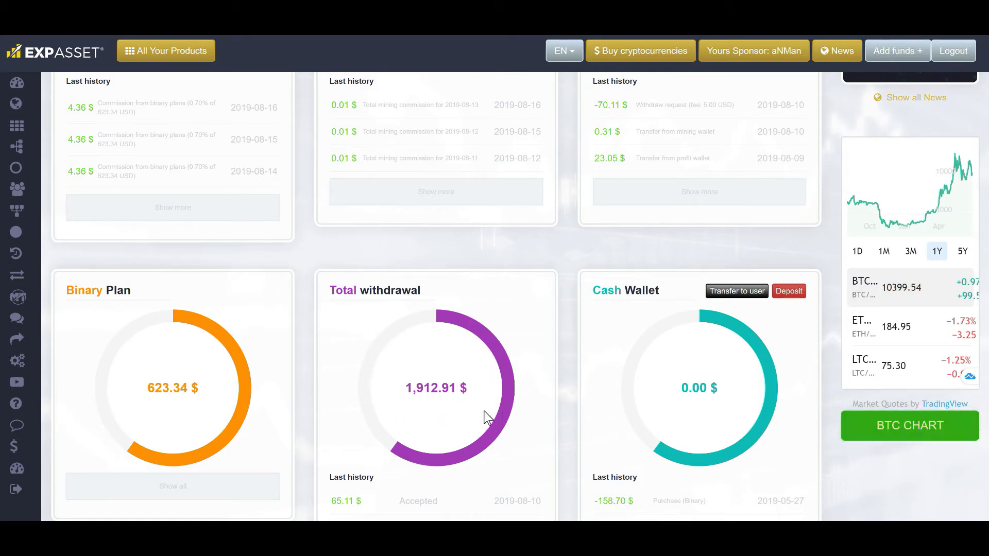
pyautogui.moveTo(133, 375)
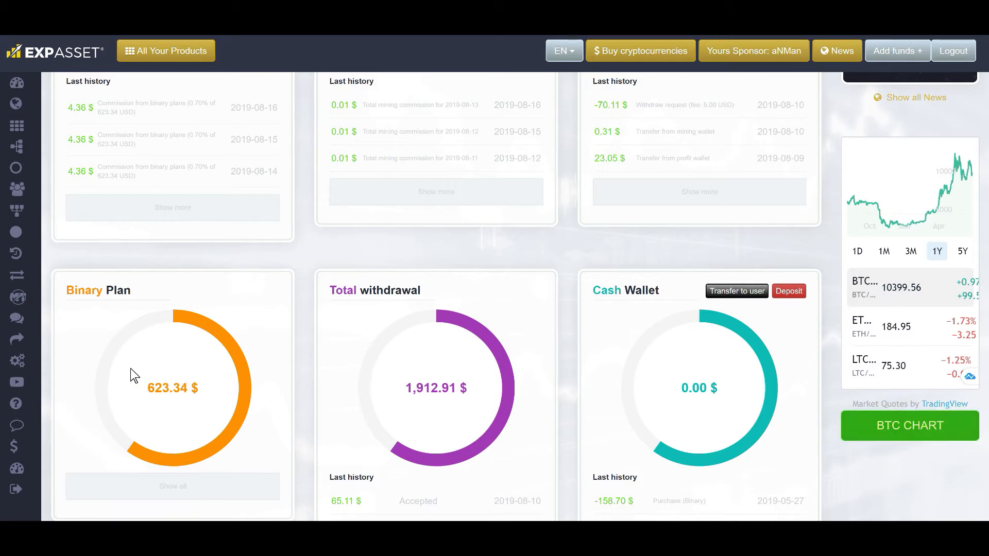
pyautogui.moveTo(201, 386)
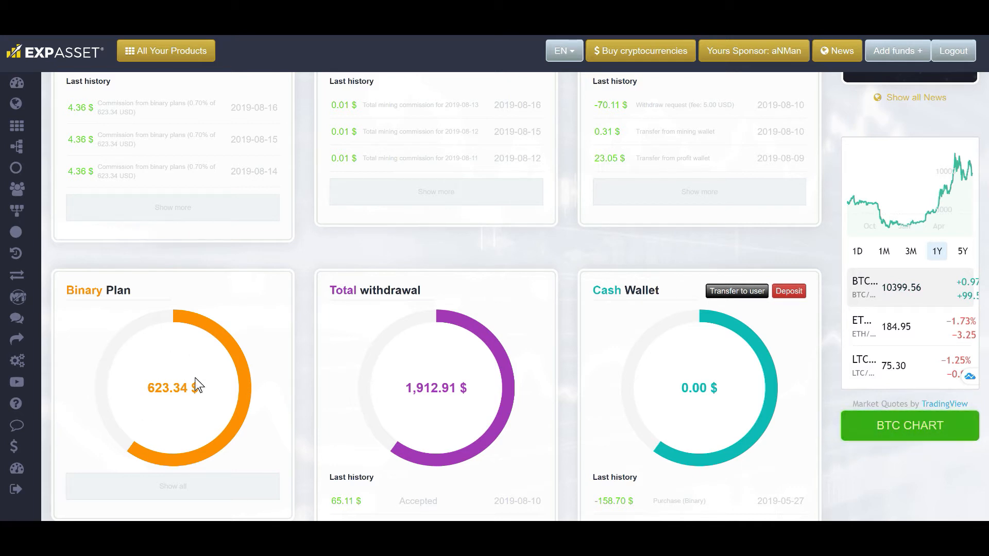
pyautogui.moveTo(138, 384)
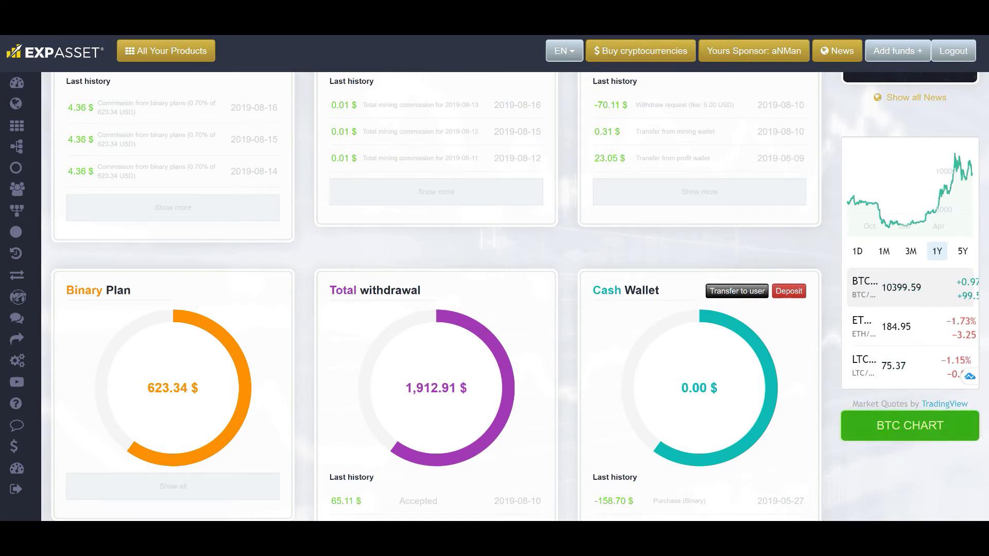
pyautogui.scroll(-3)
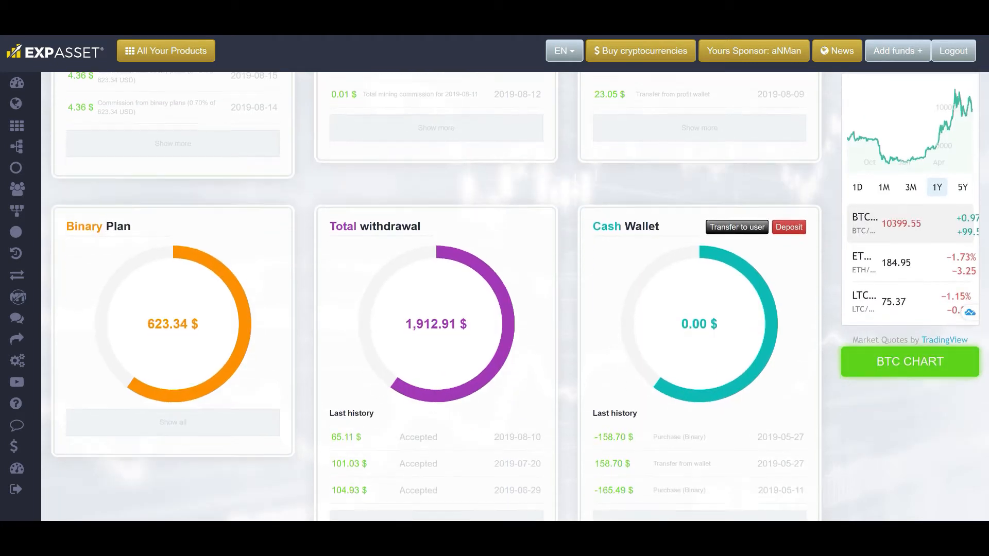
pyautogui.scroll(-3)
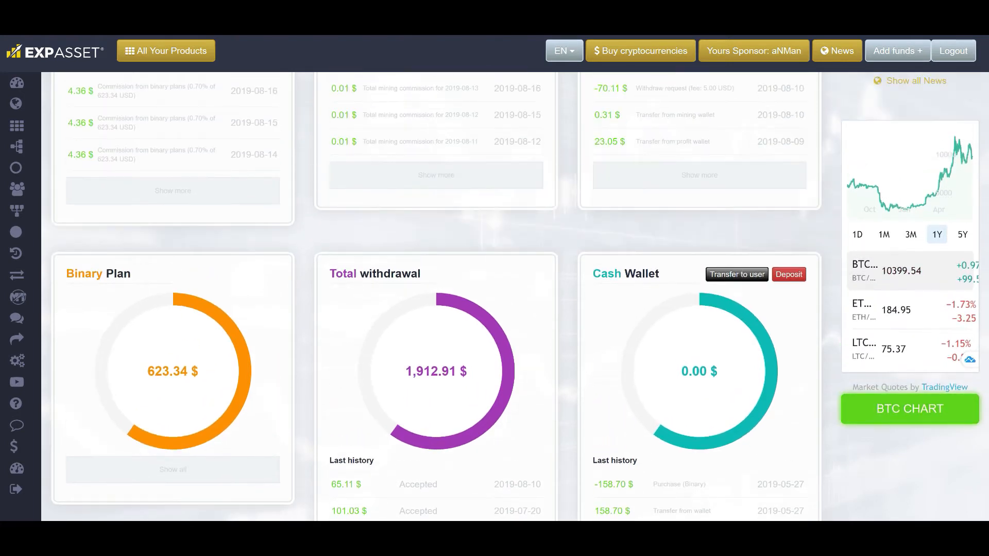
pyautogui.scroll(-3)
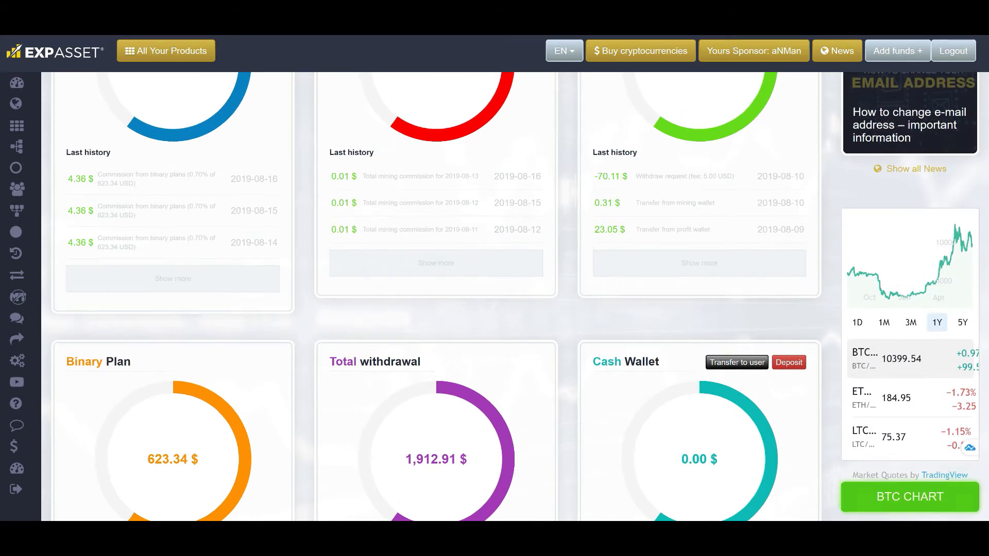
pyautogui.scroll(-3)
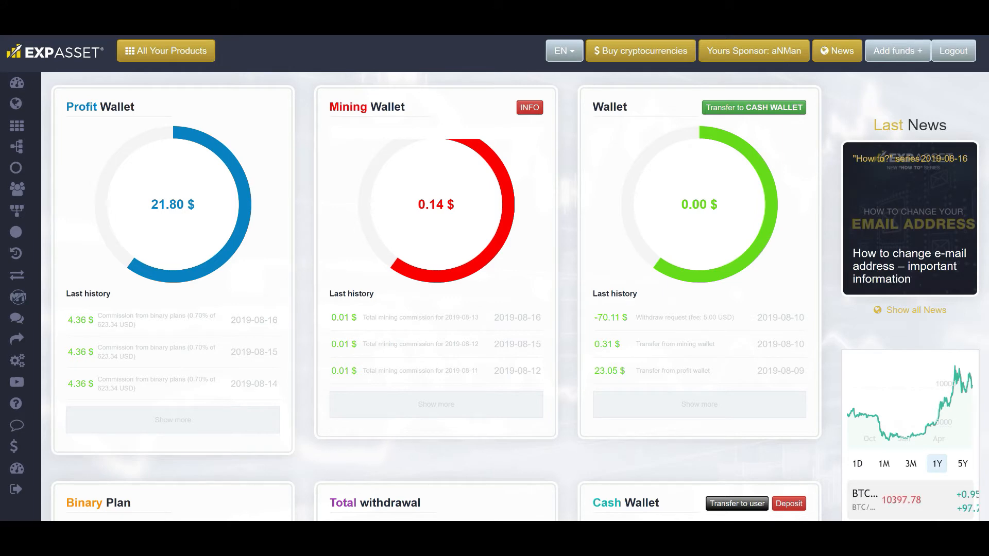
pyautogui.scroll(-3)
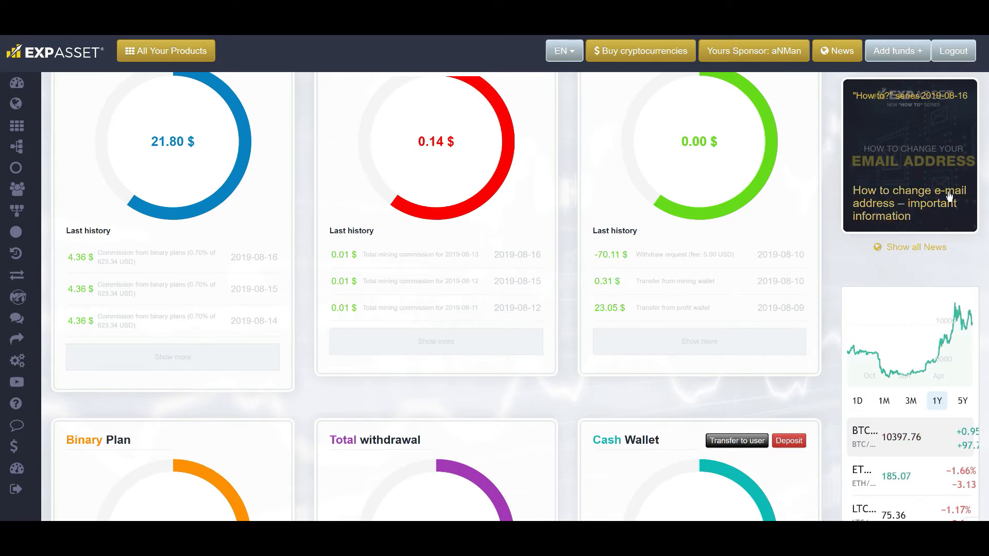
pyautogui.moveTo(280, 285)
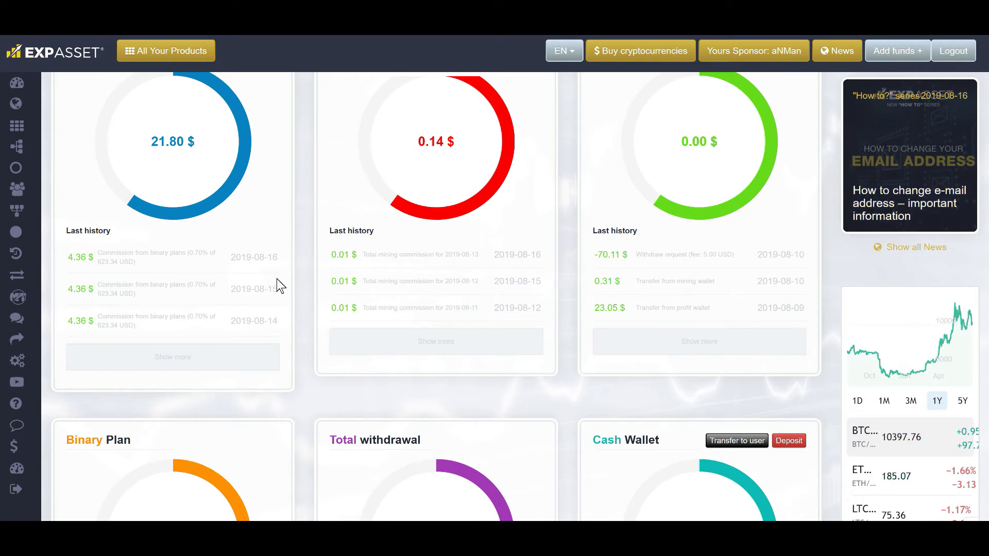
pyautogui.click(172, 356)
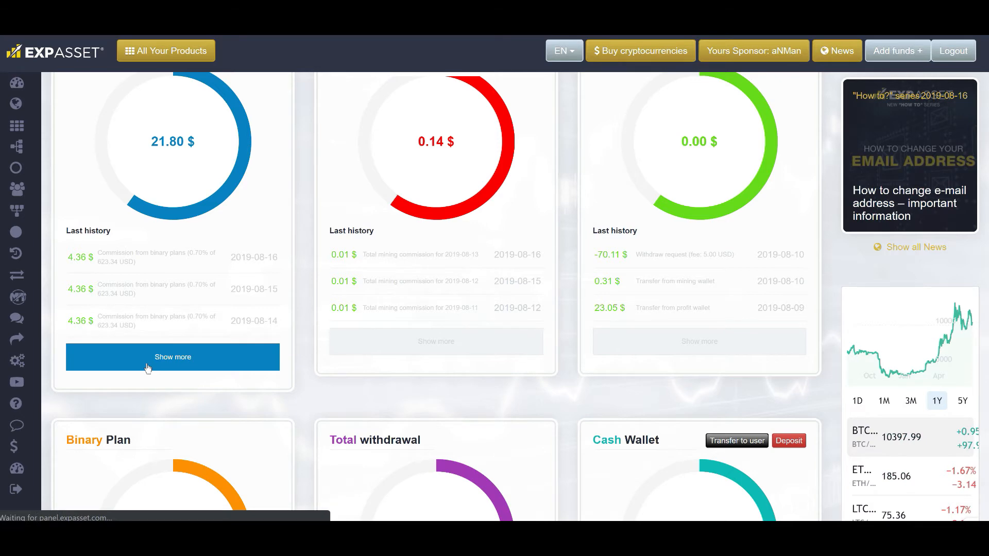
# Show the full Profit Wallet transaction history and review commissions back to July 2019.
pyautogui.click(172, 358)
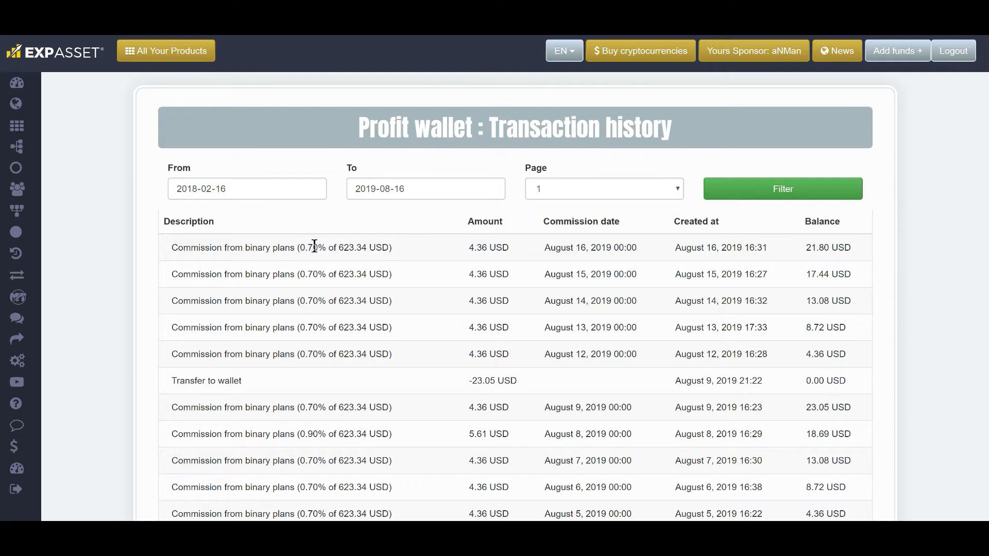
pyautogui.moveTo(313, 368)
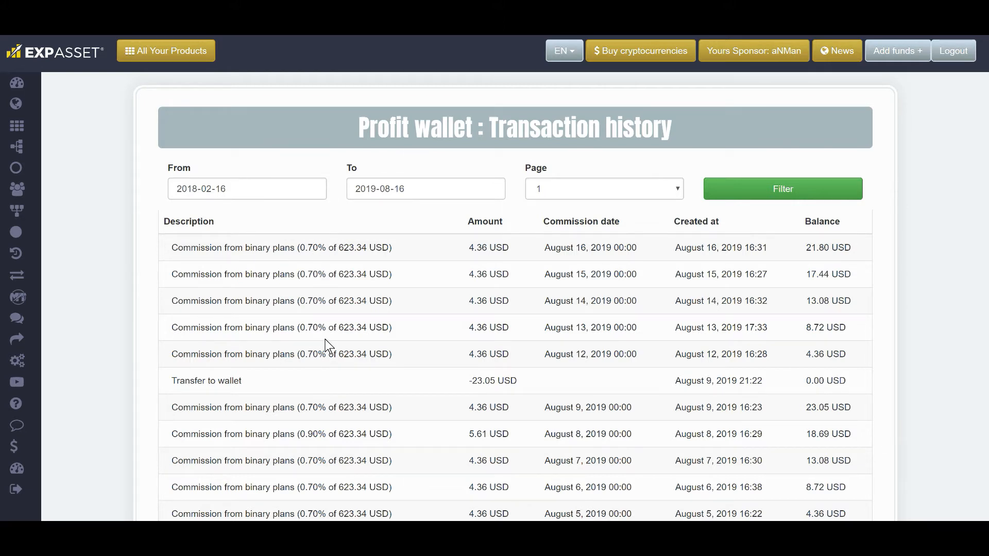
pyautogui.moveTo(316, 507)
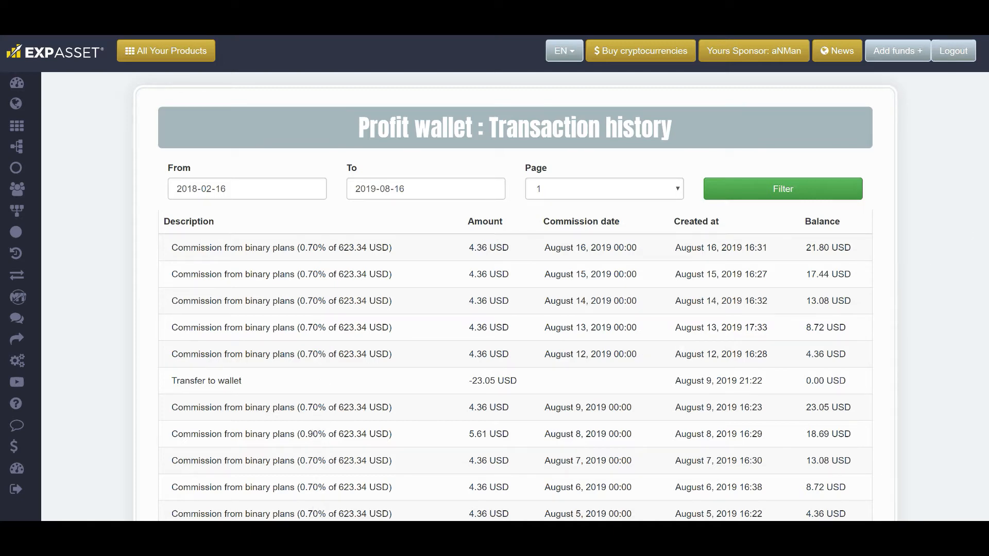
pyautogui.scroll(-3)
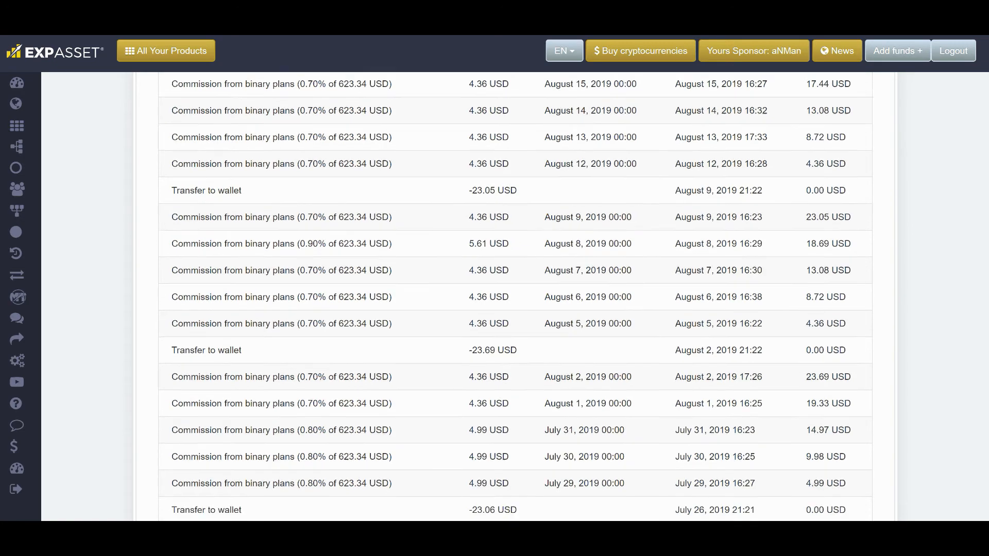
pyautogui.scroll(-3)
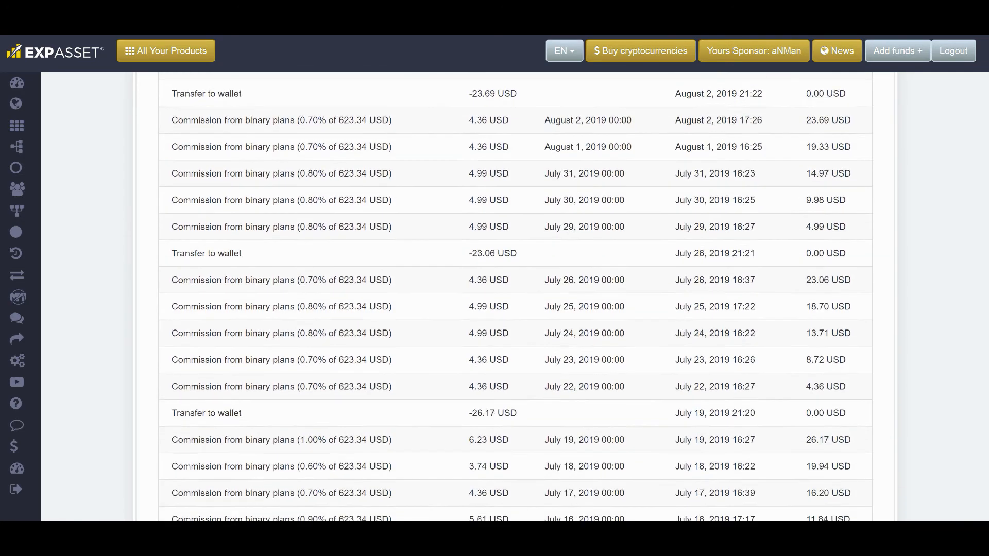
pyautogui.scroll(-3)
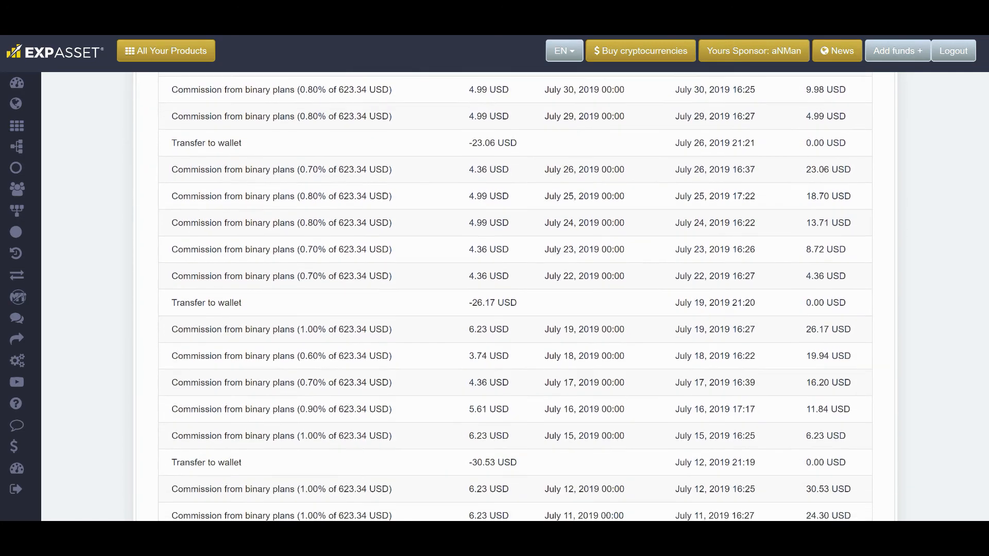
pyautogui.scroll(-3)
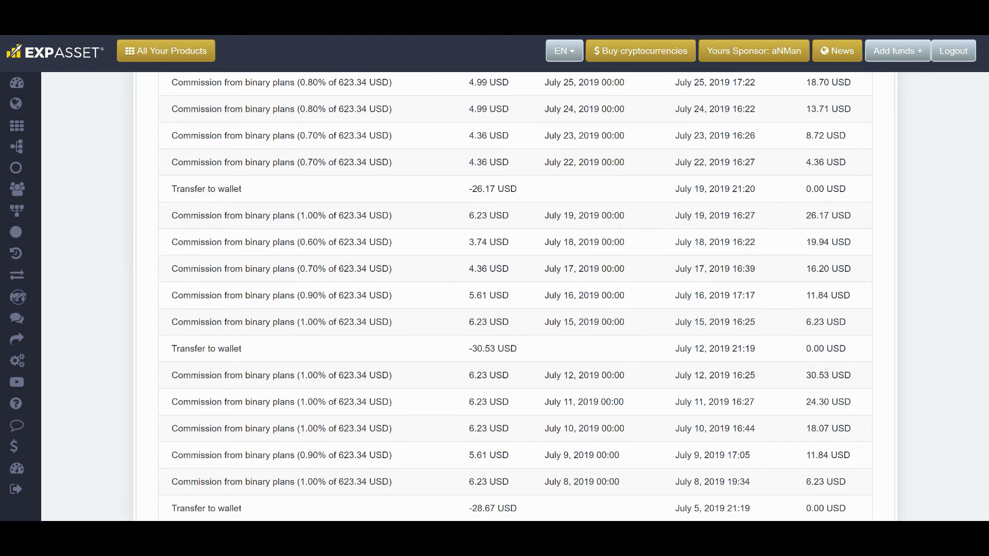
pyautogui.scroll(-3)
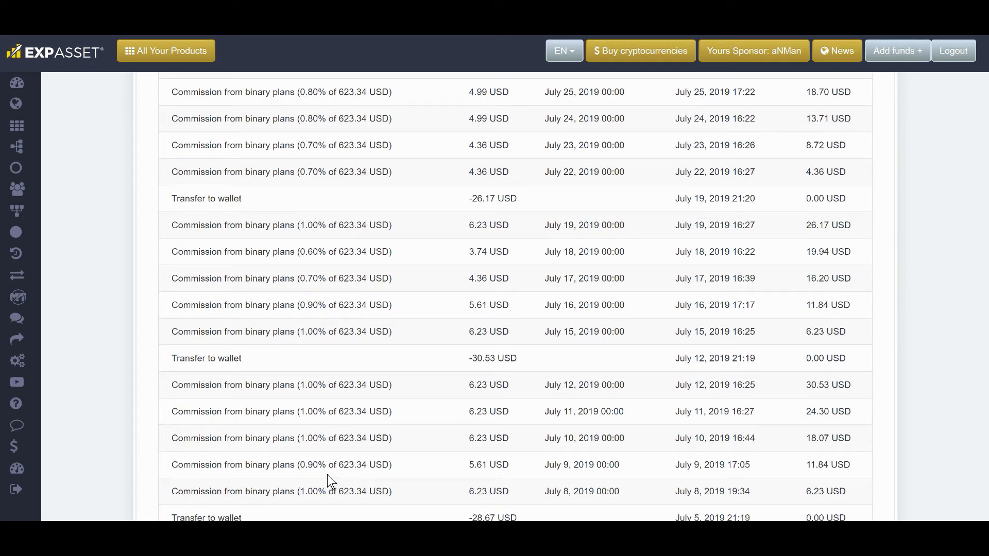
pyautogui.moveTo(331, 343)
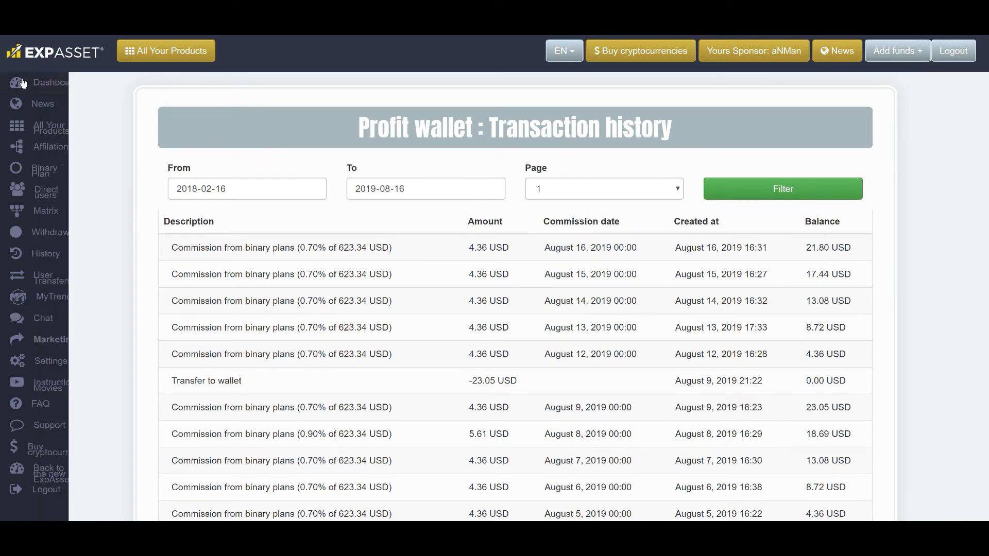
pyautogui.click(55, 83)
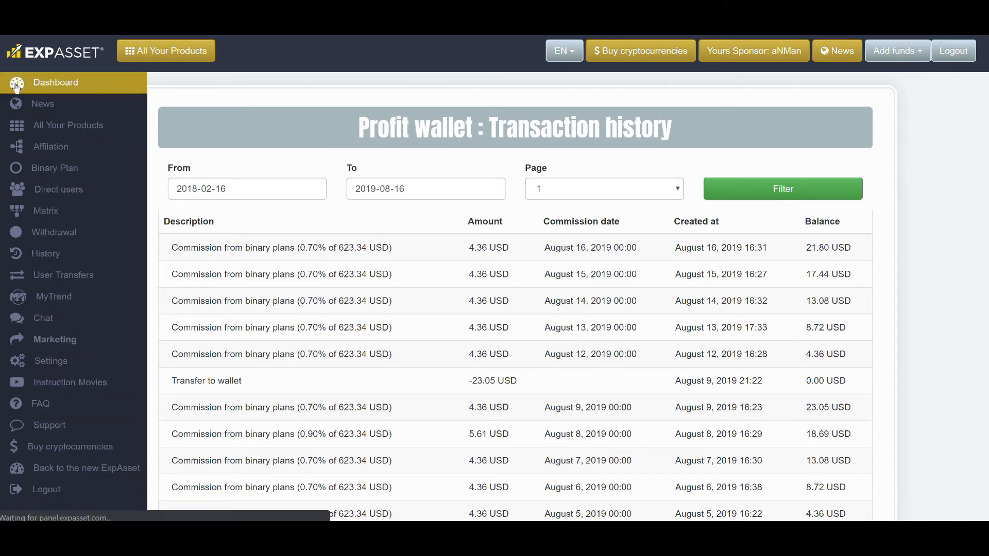
pyautogui.click(55, 82)
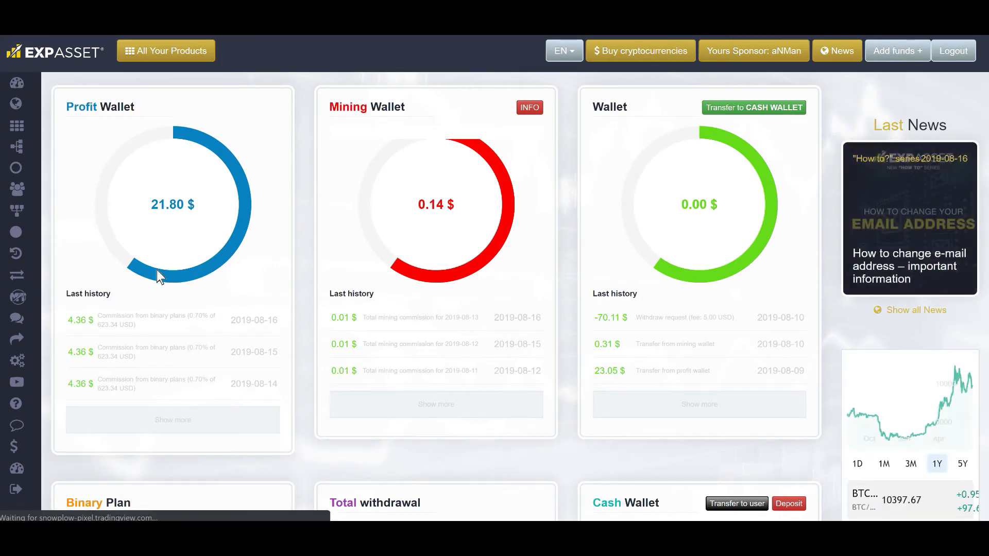
pyautogui.moveTo(167, 216)
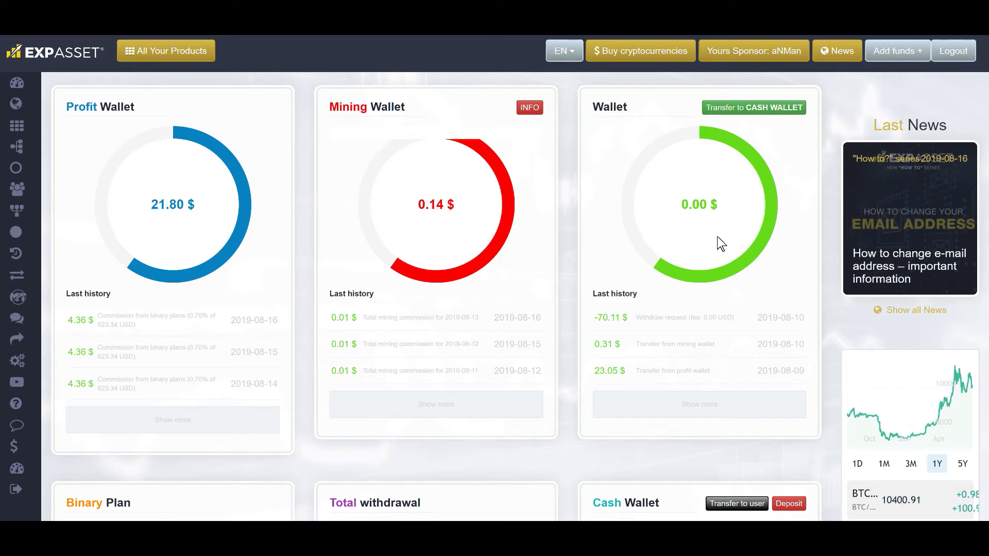
pyautogui.moveTo(722, 122)
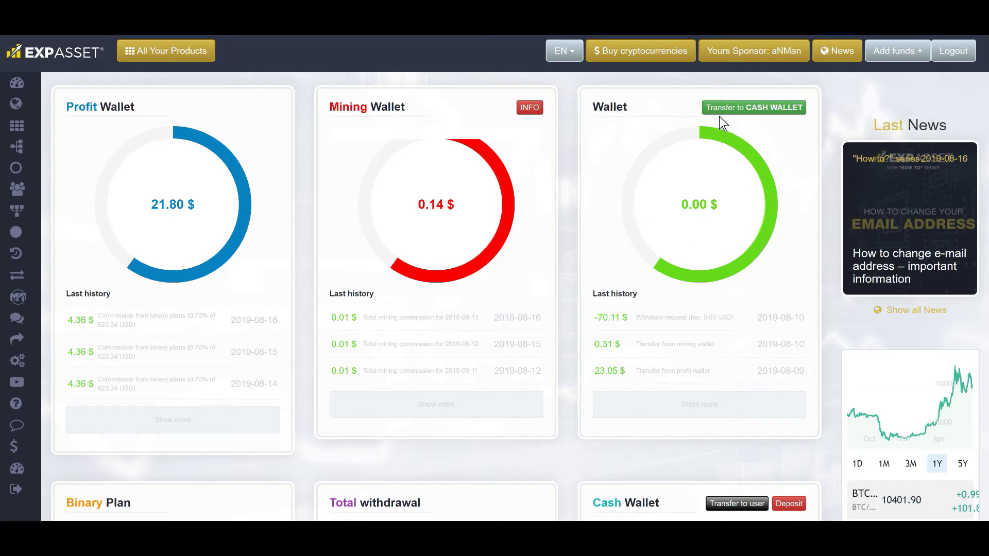
pyautogui.moveTo(650, 249)
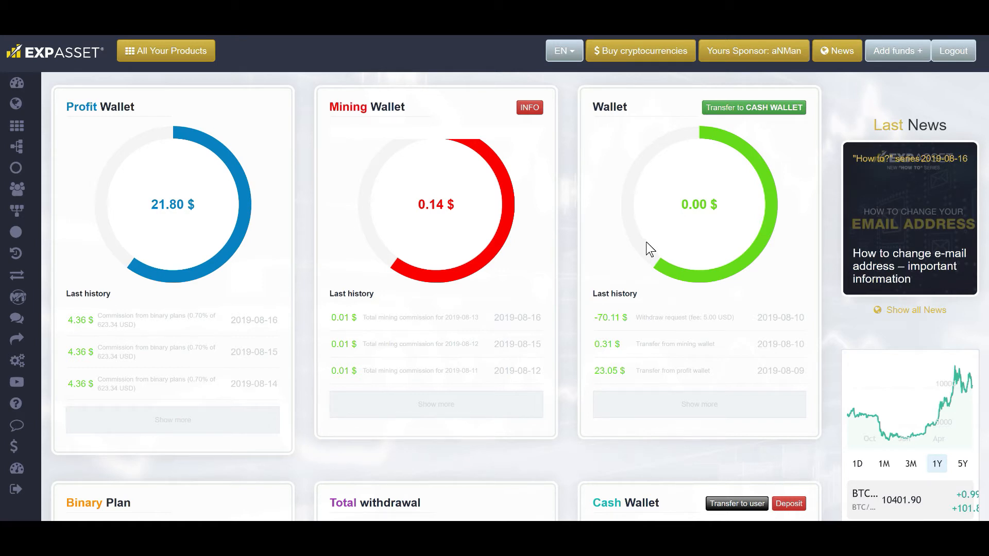
pyautogui.moveTo(339, 245)
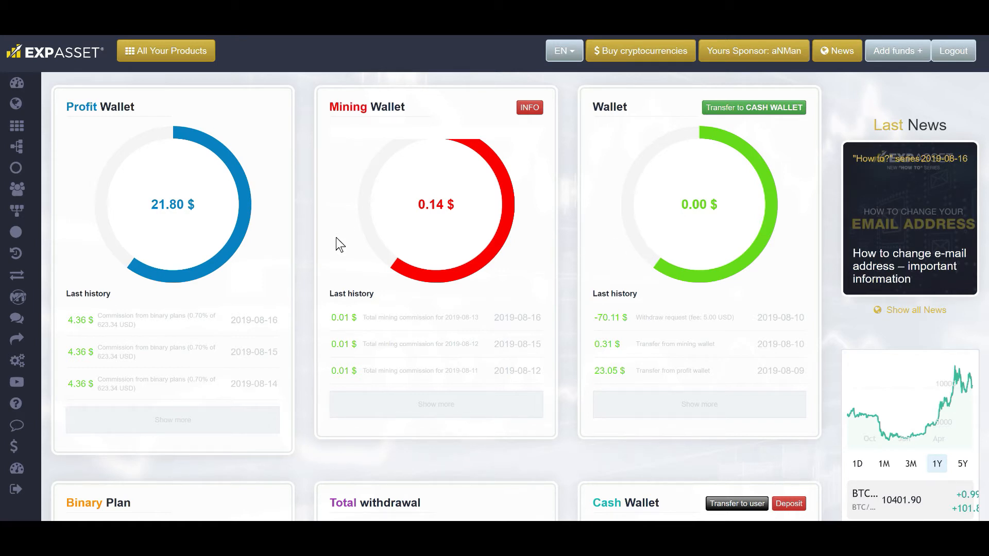
pyautogui.moveTo(845, 142)
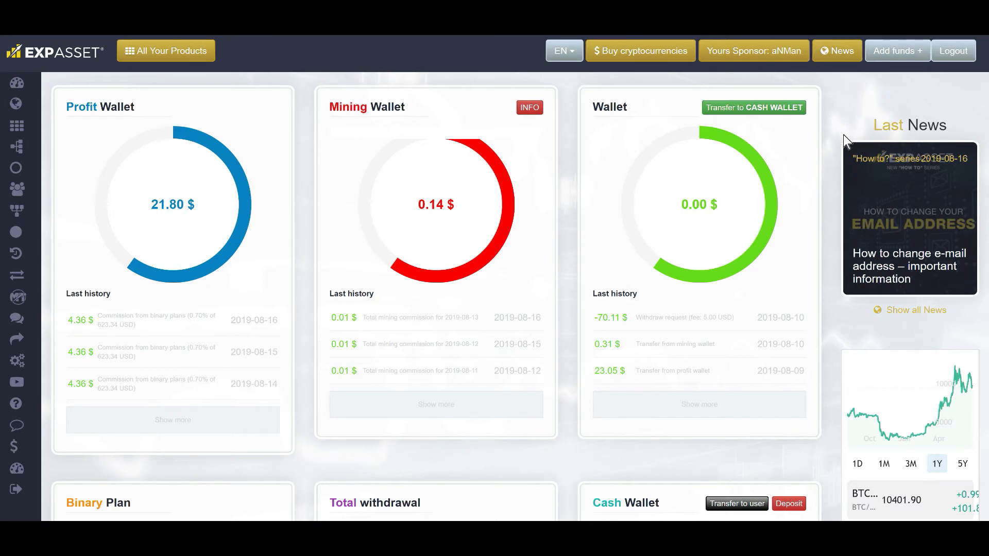
pyautogui.moveTo(765, 131)
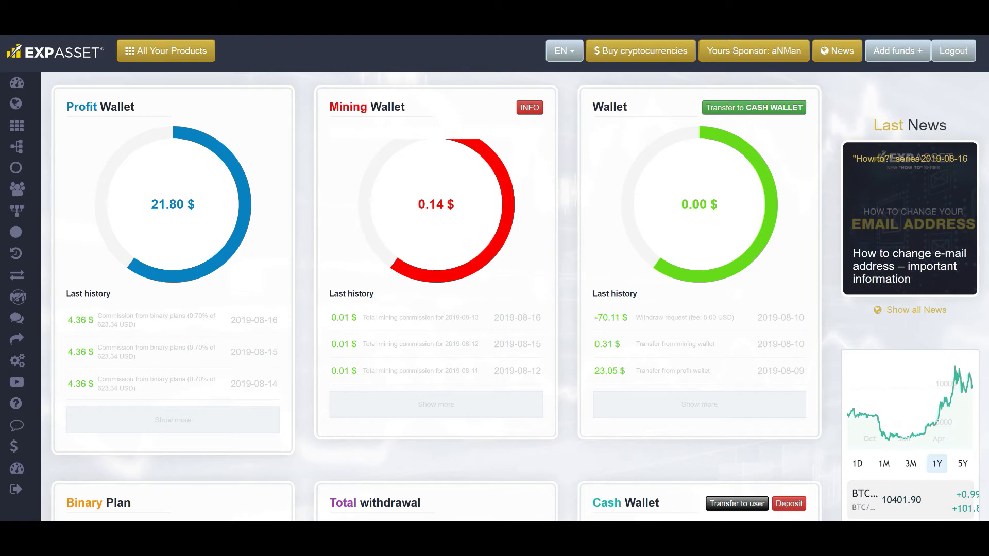
pyautogui.scroll(-3)
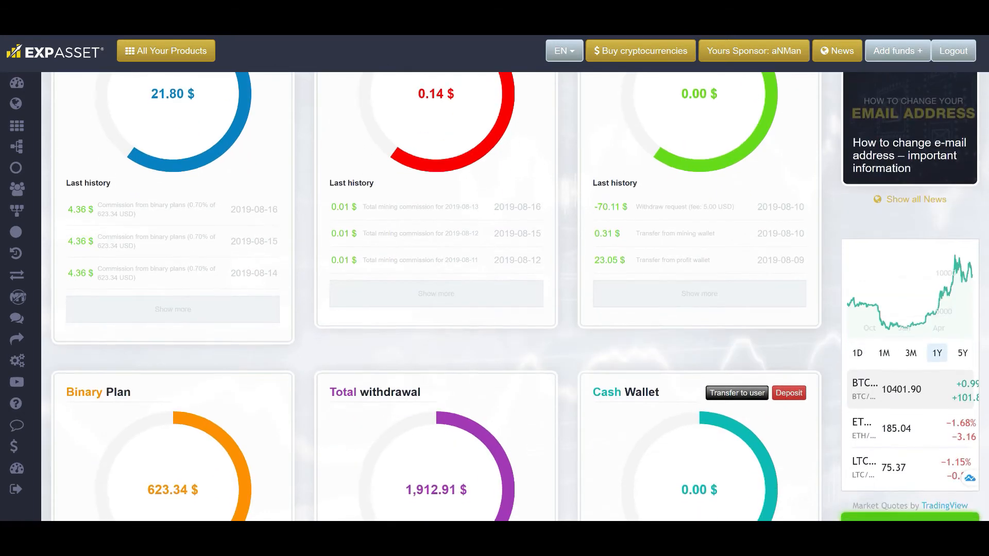
pyautogui.scroll(-3)
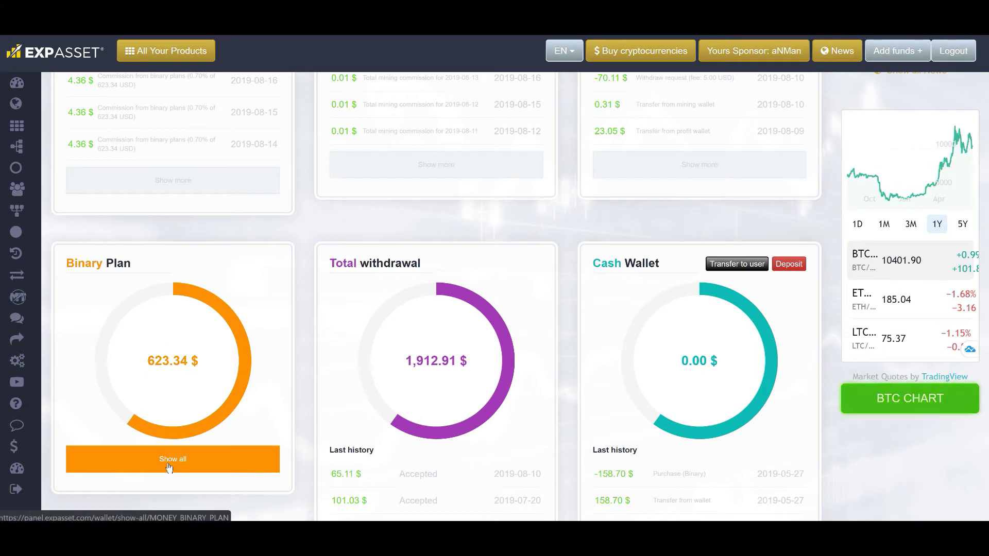
# Show all active Binary plan purchases, listing four Binary plan 120% buys.
pyautogui.click(172, 458)
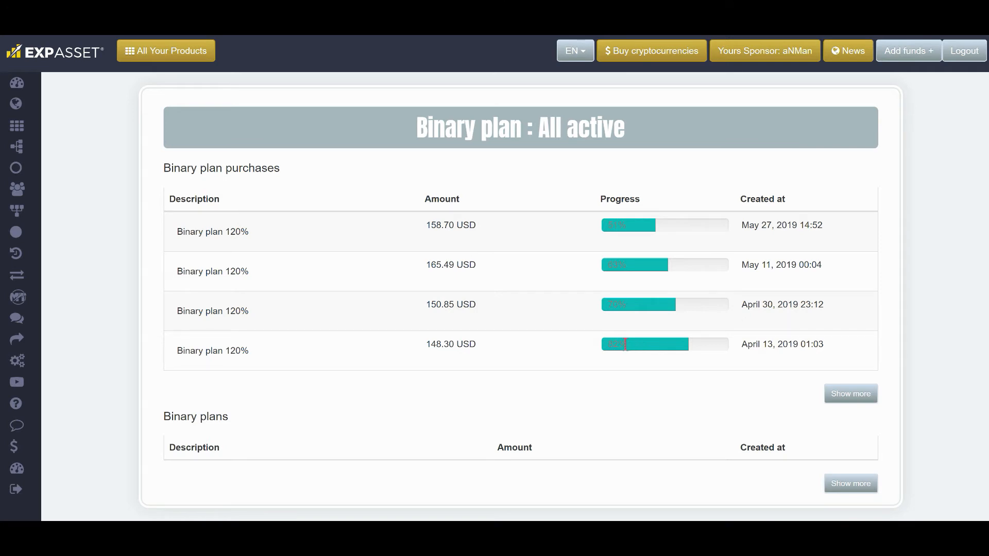
pyautogui.moveTo(629, 310)
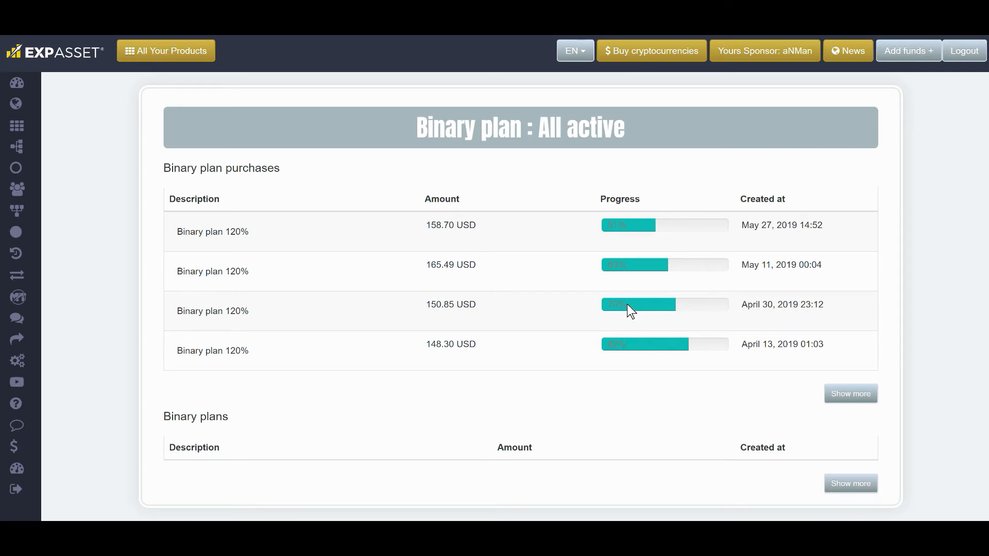
pyautogui.moveTo(630, 270)
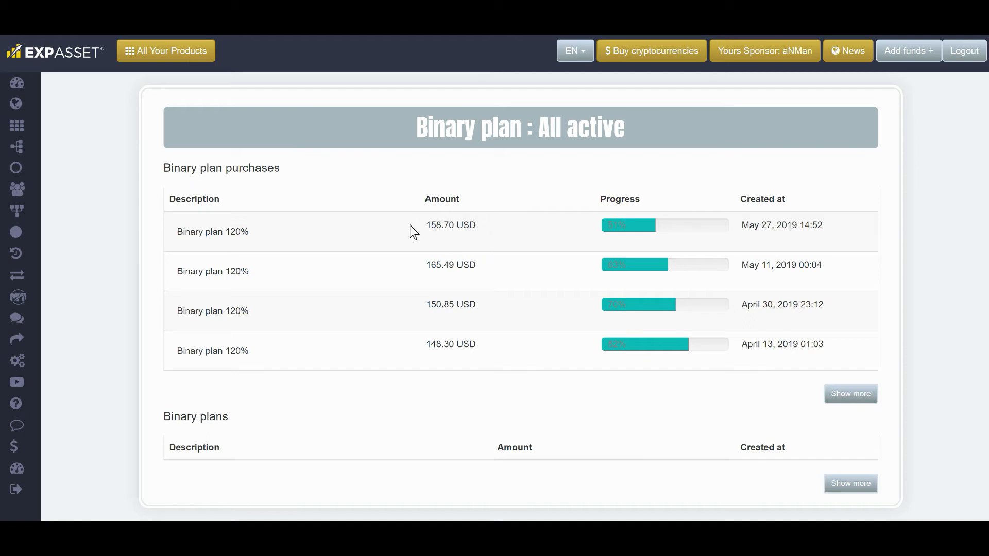
pyautogui.moveTo(488, 228)
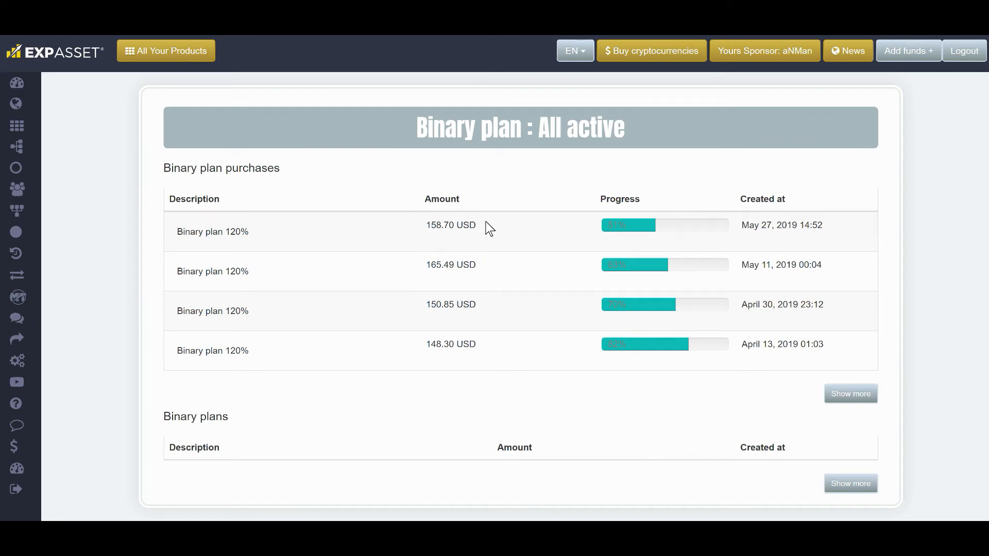
pyautogui.moveTo(436, 226)
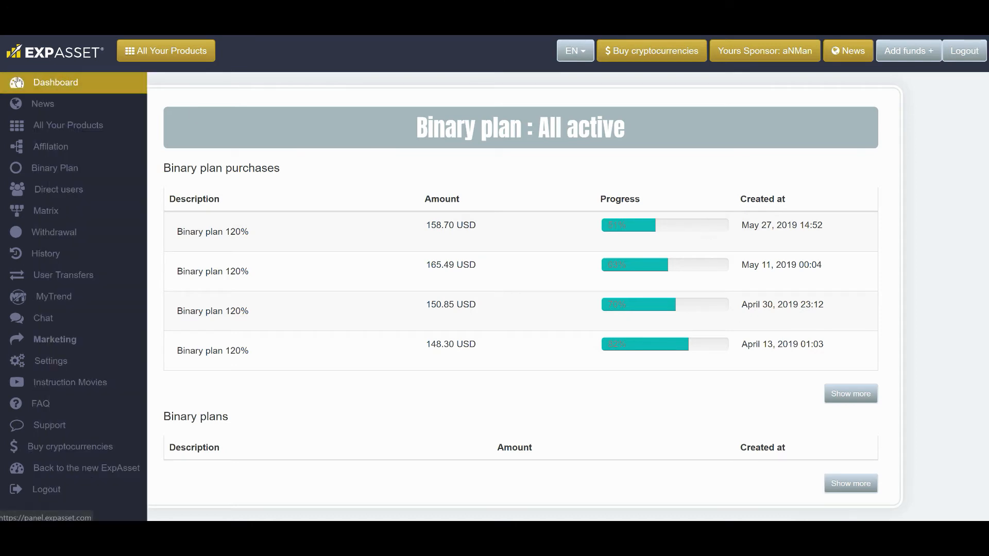
# Return to the ExpAsset Dashboard and review the profit, mining, binary, withdrawal and cash wallet cards.
pyautogui.click(56, 82)
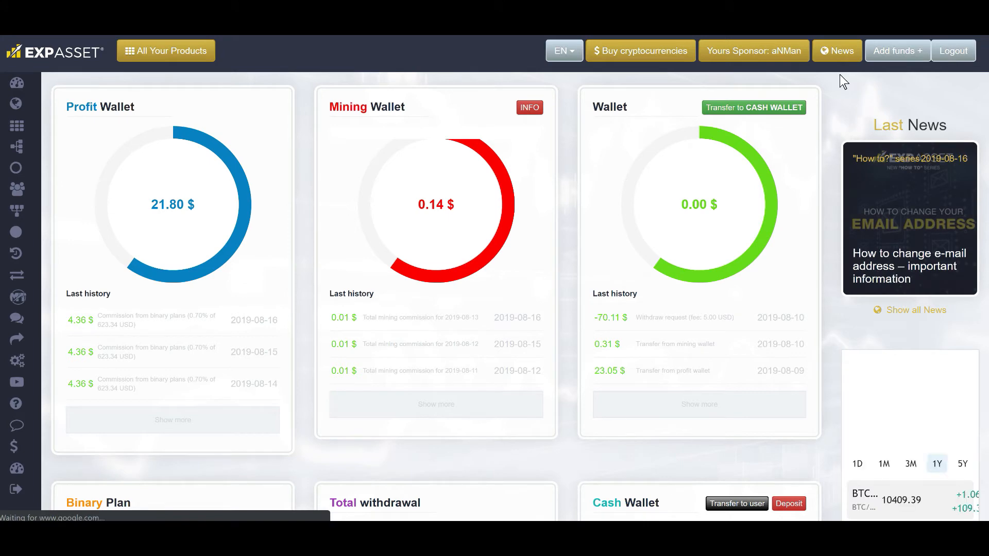
pyautogui.scroll(-3)
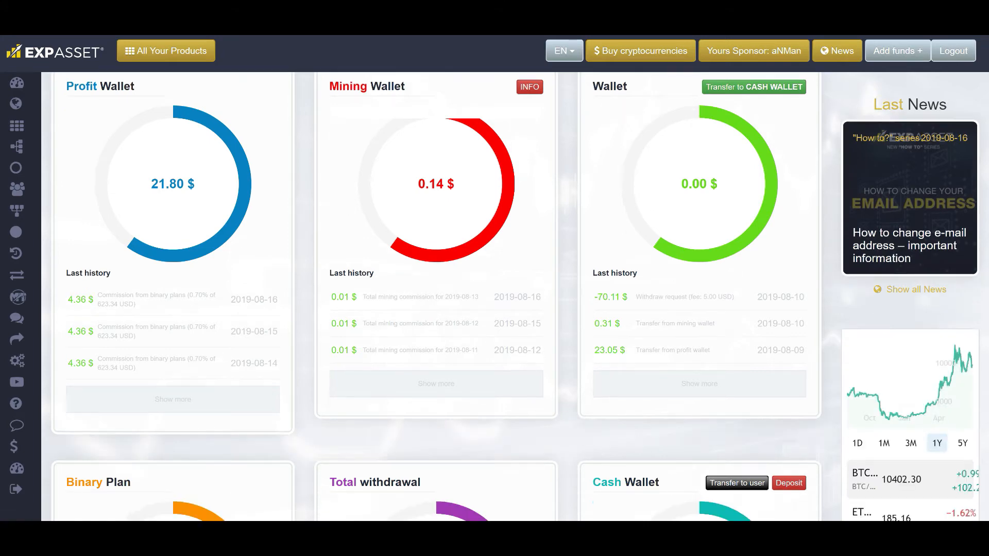
pyautogui.scroll(-3)
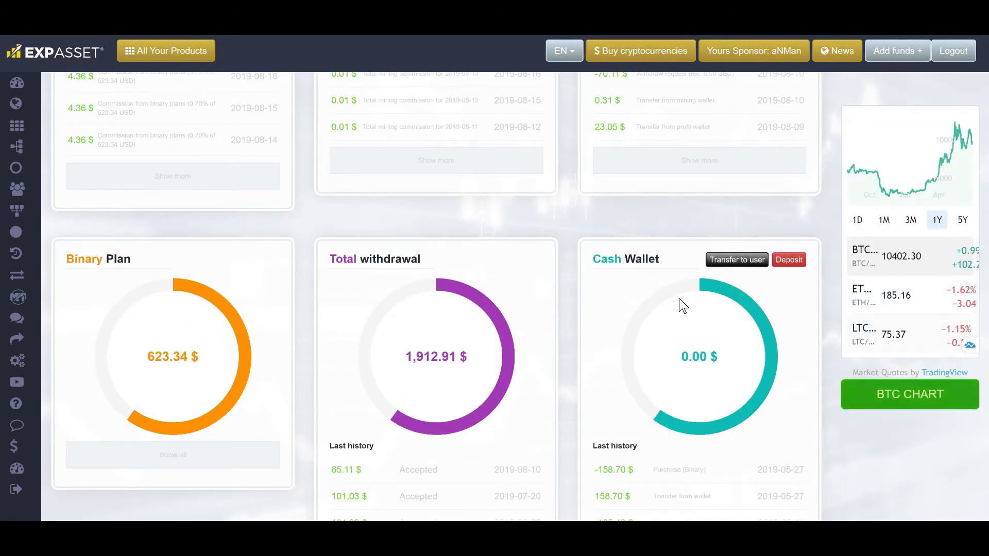
pyautogui.moveTo(640, 394)
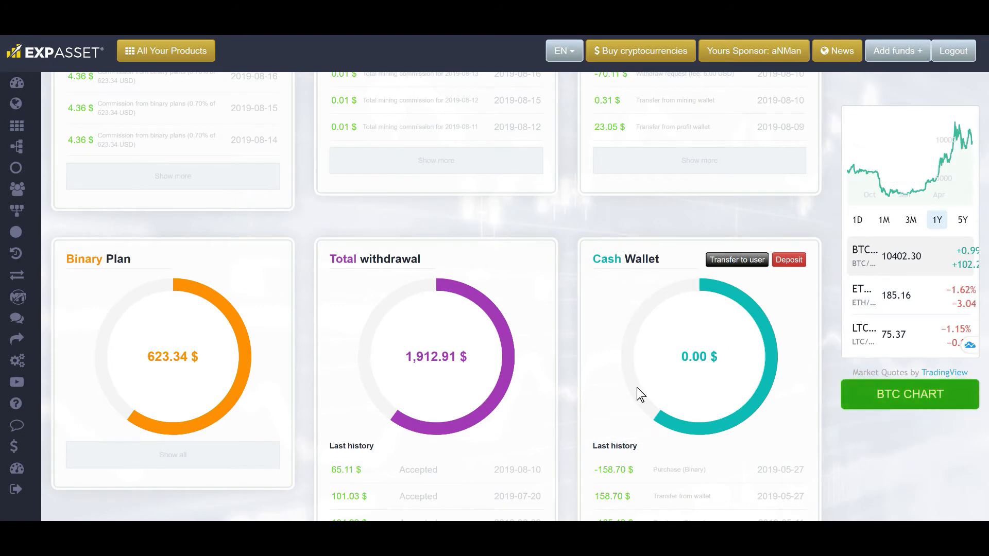
pyautogui.moveTo(733, 434)
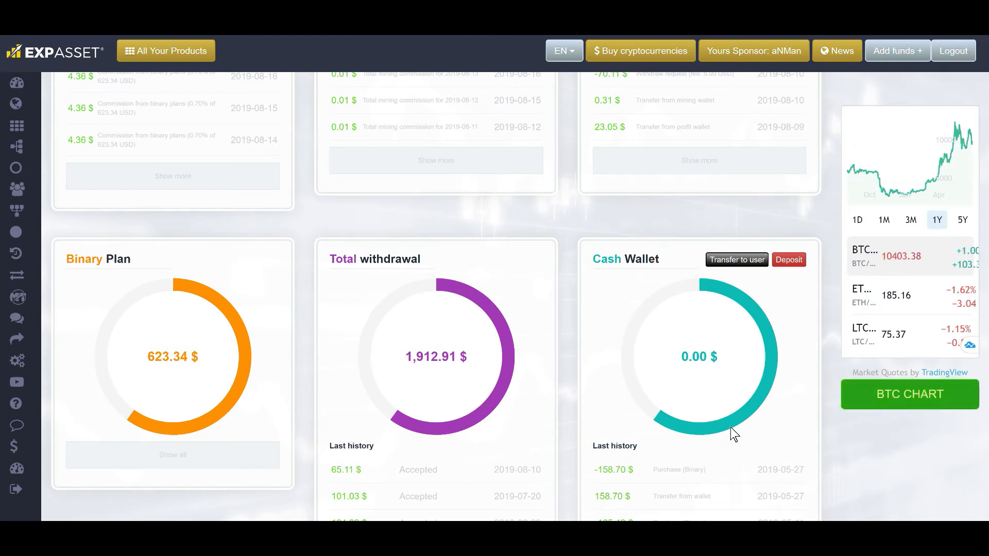
pyautogui.moveTo(360, 327)
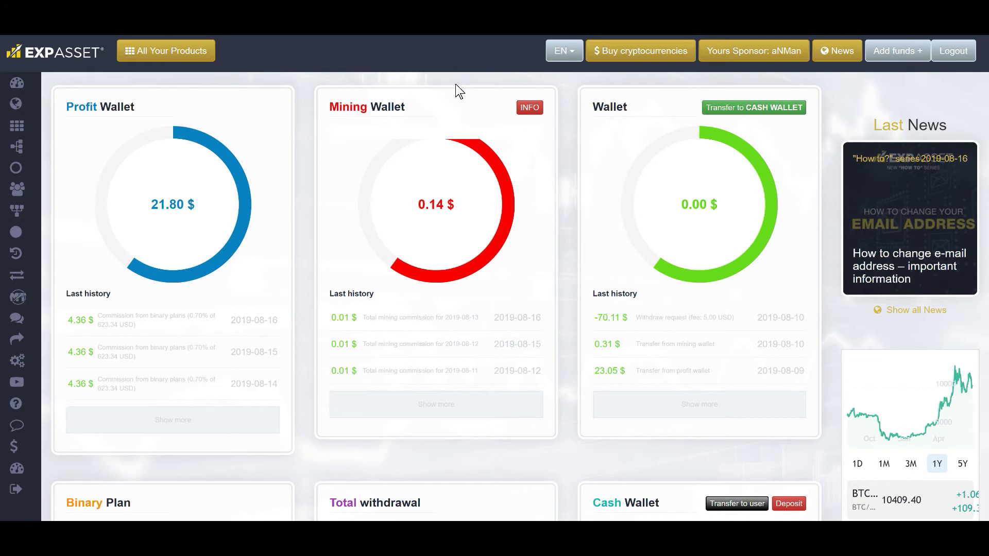
pyautogui.moveTo(395, 68)
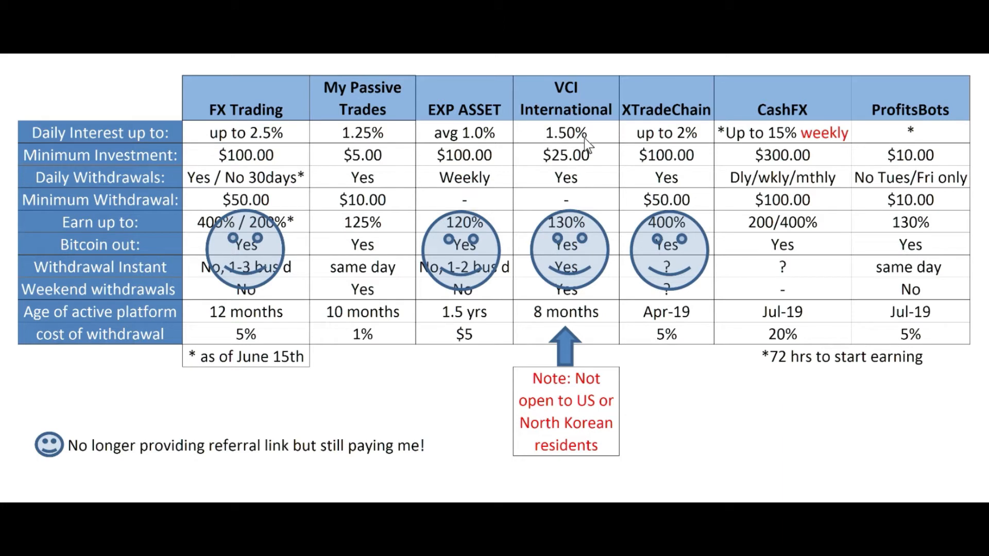
pyautogui.moveTo(590, 164)
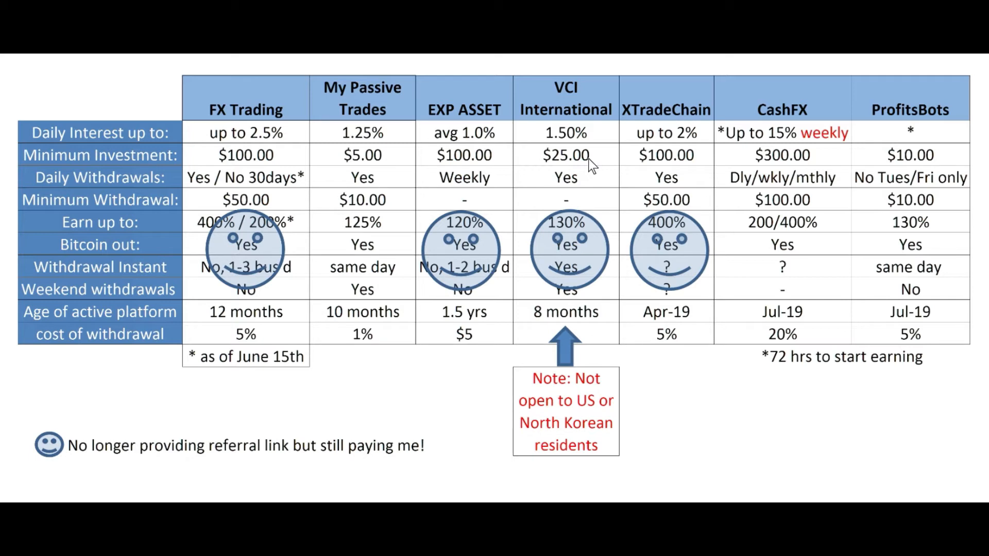
pyautogui.moveTo(650, 145)
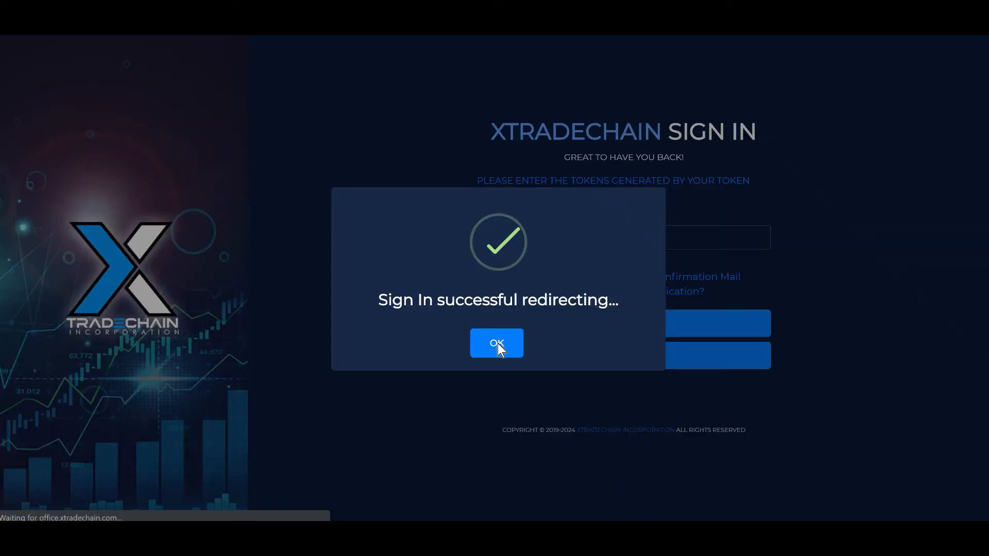
# Acknowledge the sign-in, dismiss the XTRADECHAIN SECURE popup and review the dashboard balance and Trader plan.
pyautogui.click(496, 342)
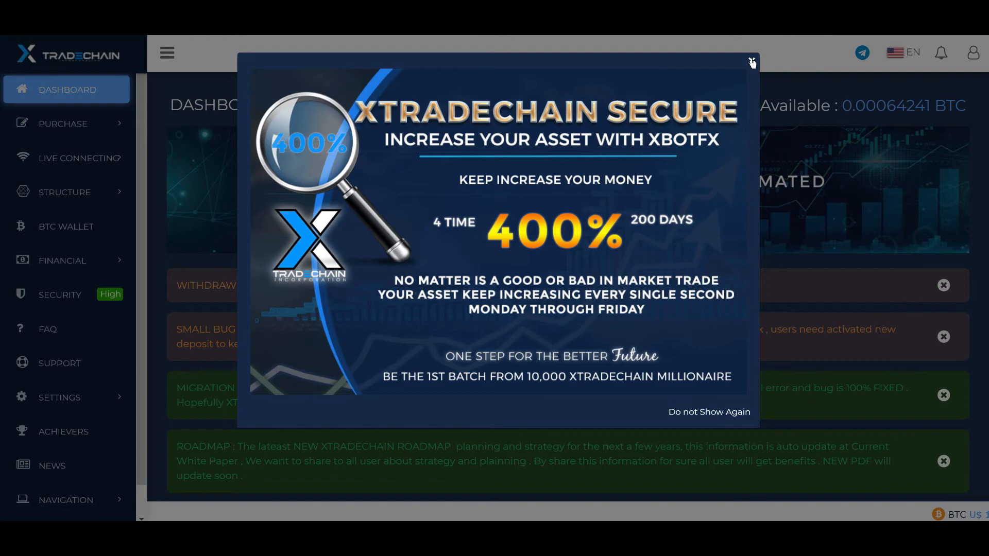
pyautogui.click(751, 63)
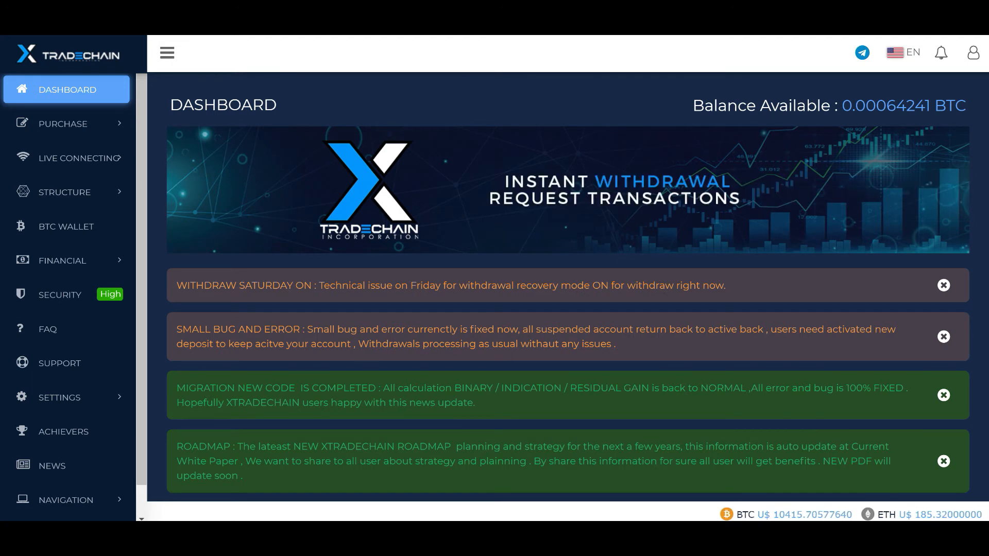
pyautogui.scroll(-3)
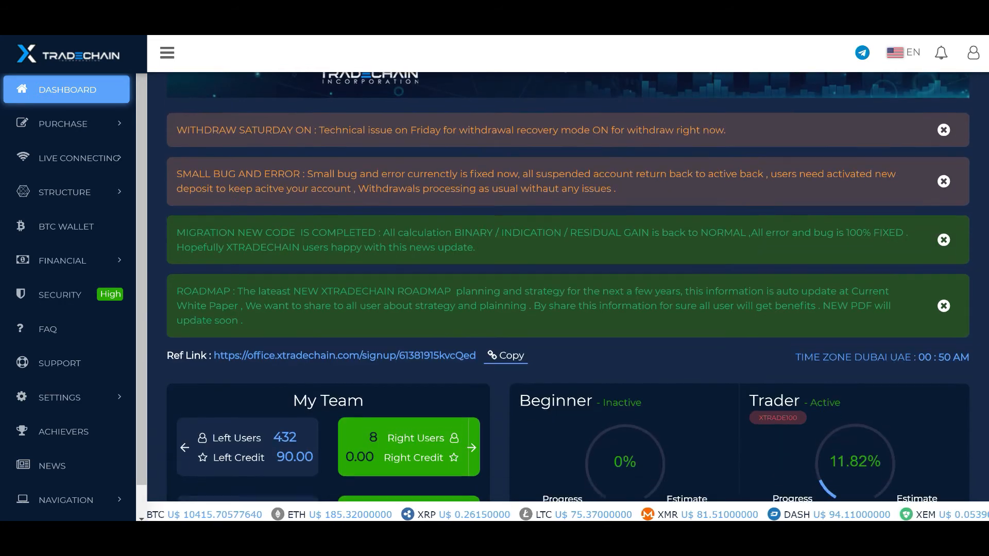
pyautogui.scroll(-3)
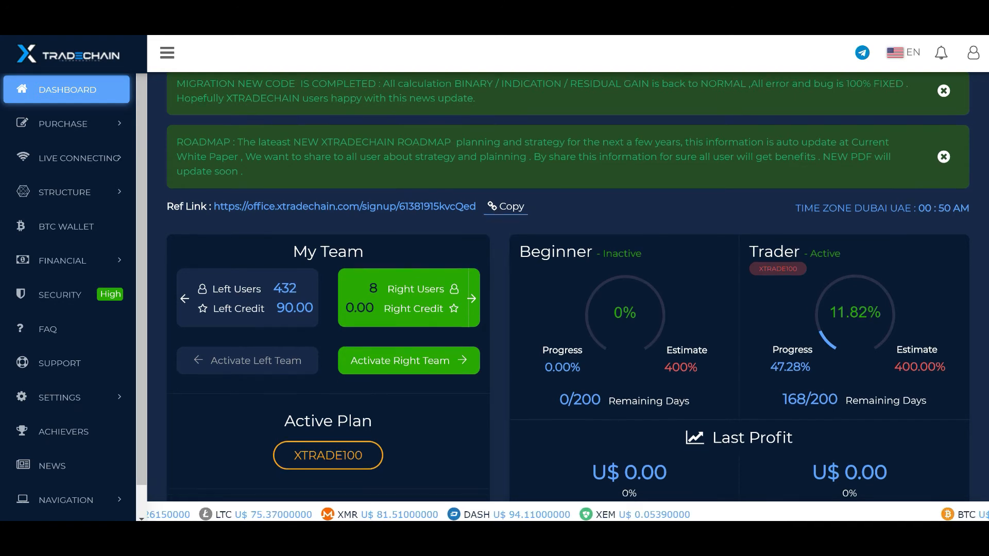
pyautogui.scroll(-3)
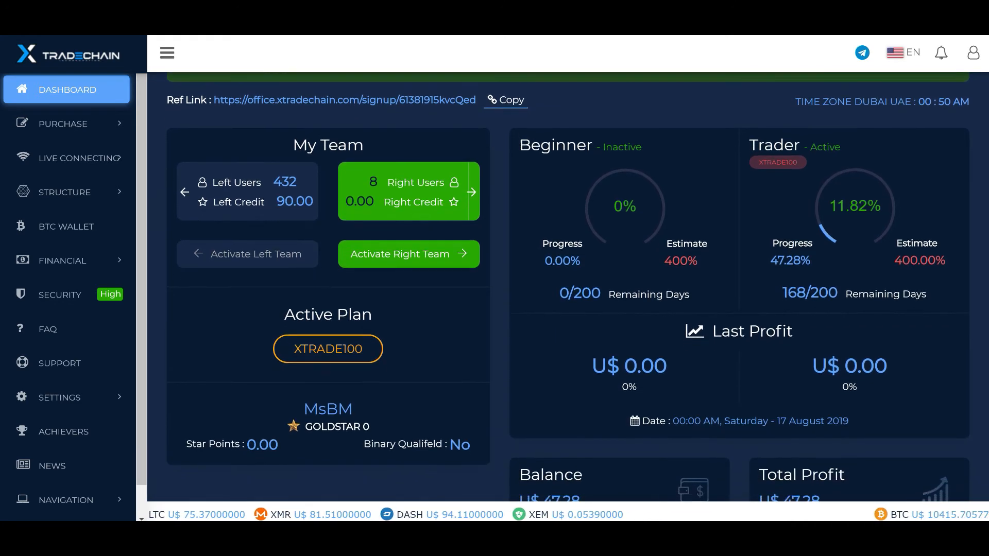
pyautogui.scroll(-3)
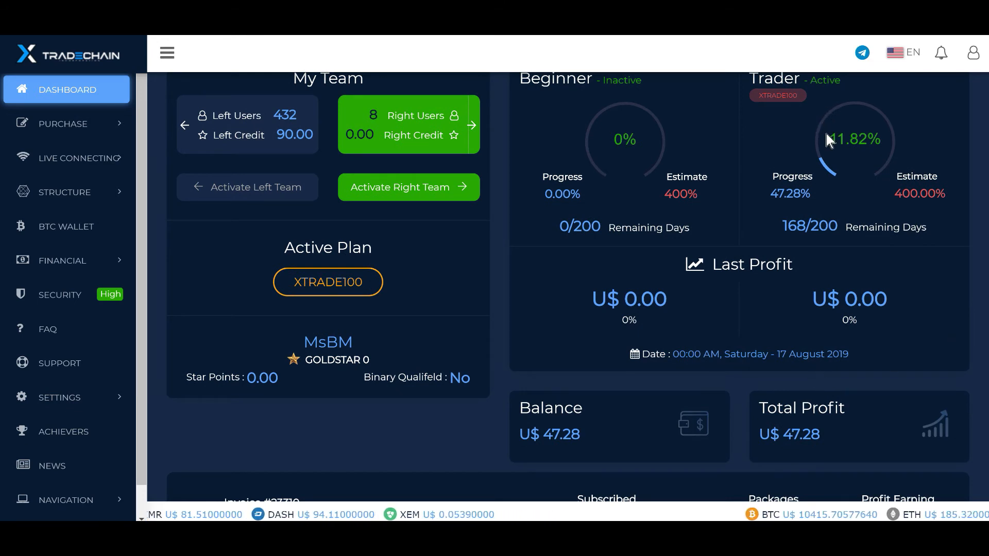
pyautogui.moveTo(852, 160)
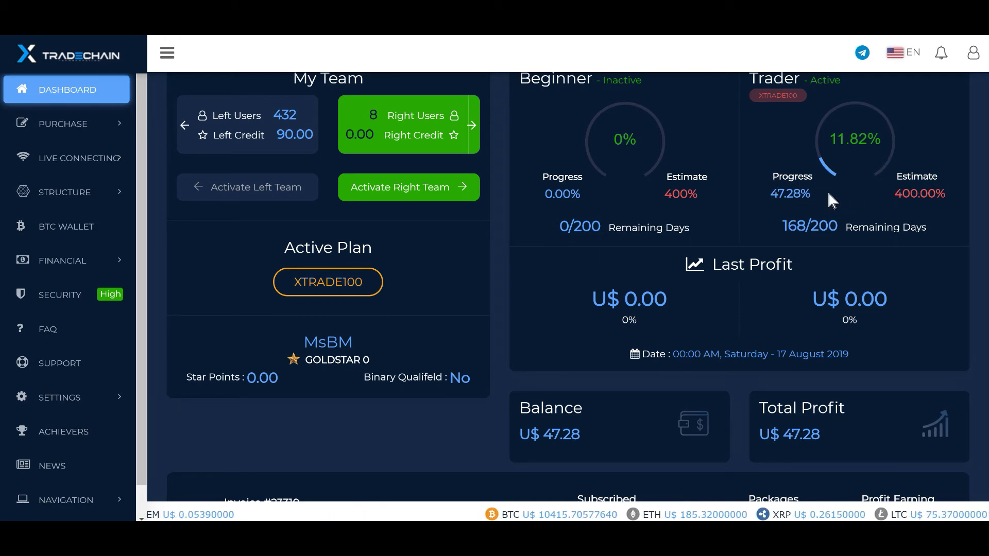
pyautogui.moveTo(774, 192)
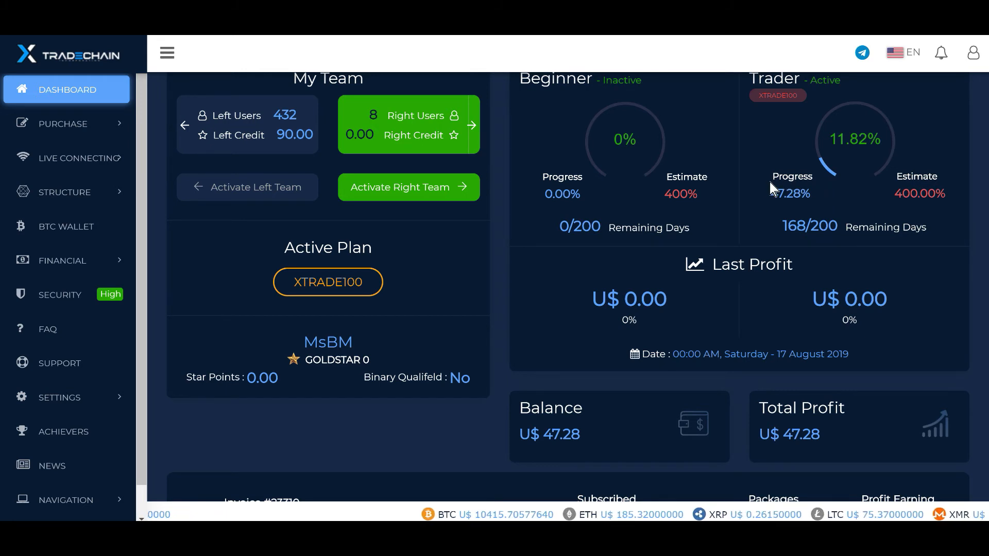
pyautogui.moveTo(765, 461)
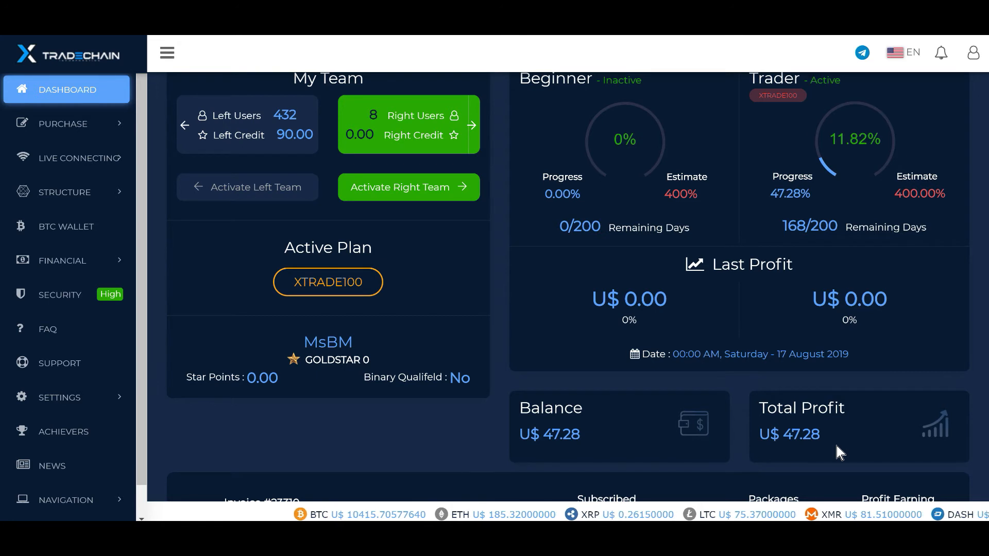
pyautogui.moveTo(793, 459)
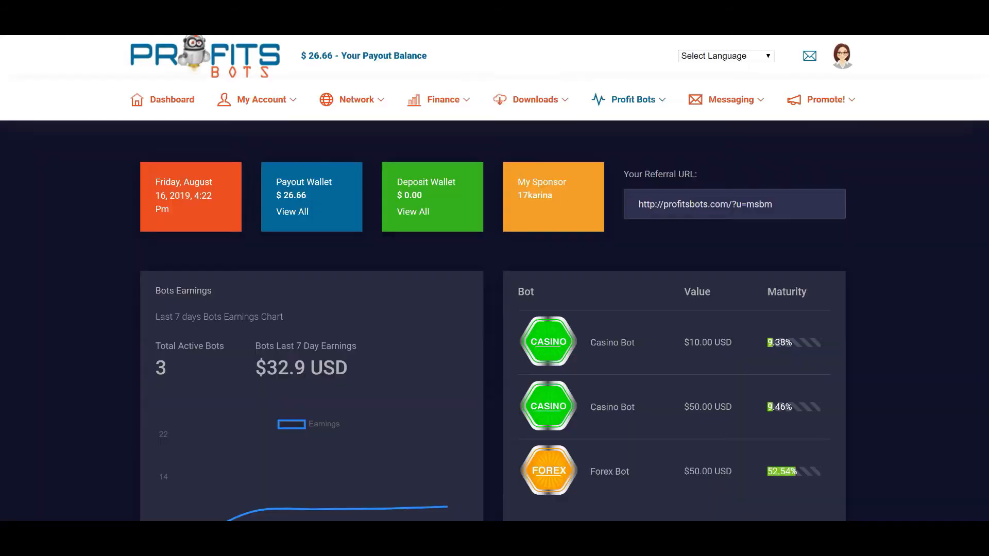
pyautogui.moveTo(211, 137)
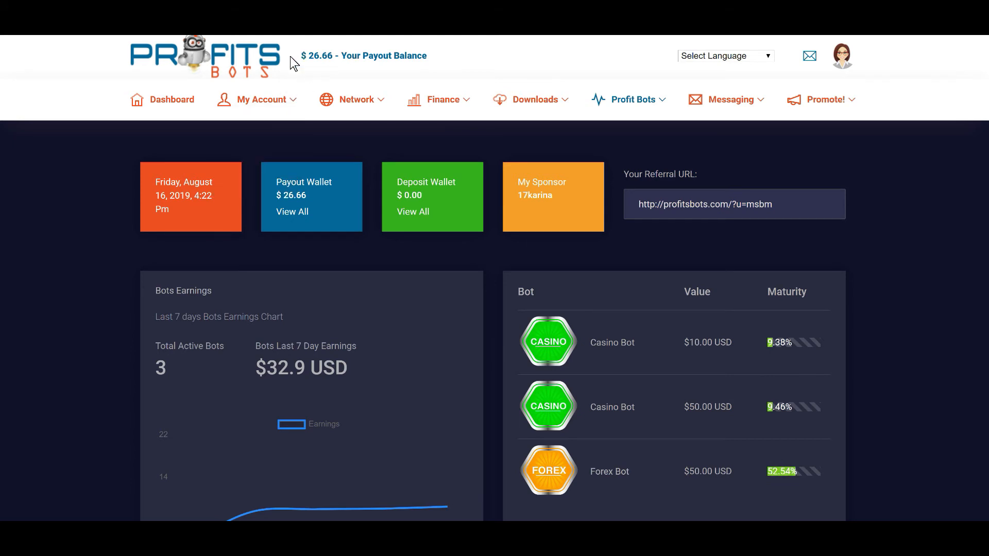
pyautogui.moveTo(357, 71)
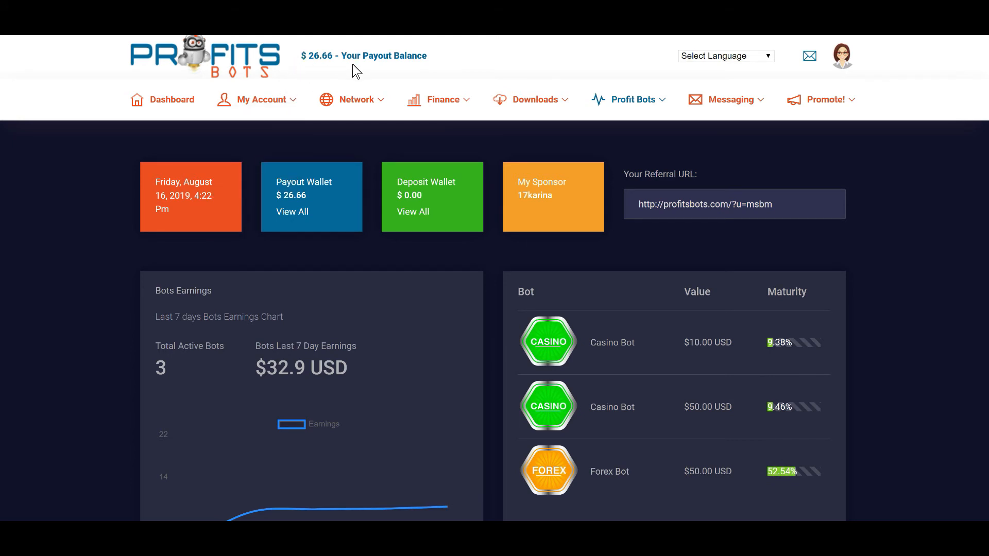
pyautogui.moveTo(724, 495)
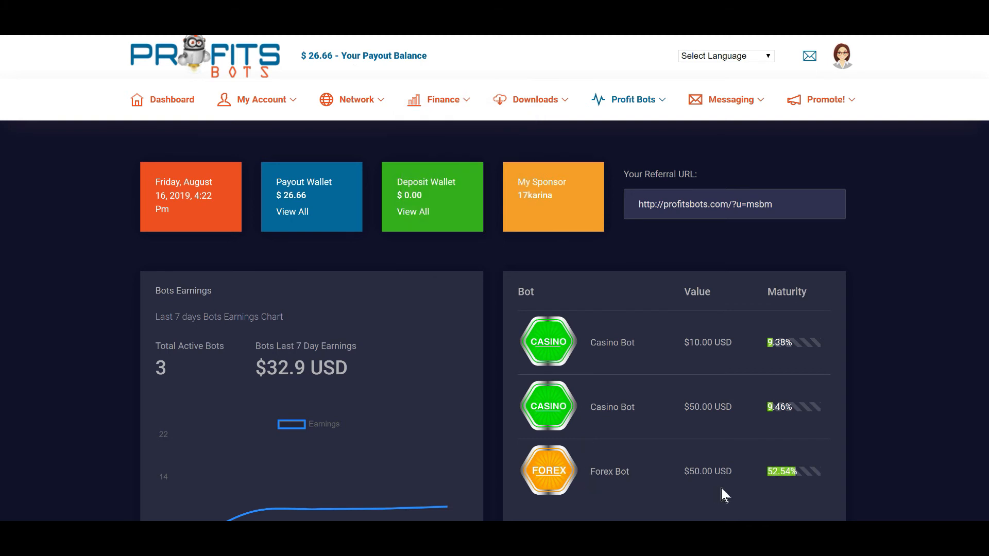
pyautogui.moveTo(791, 488)
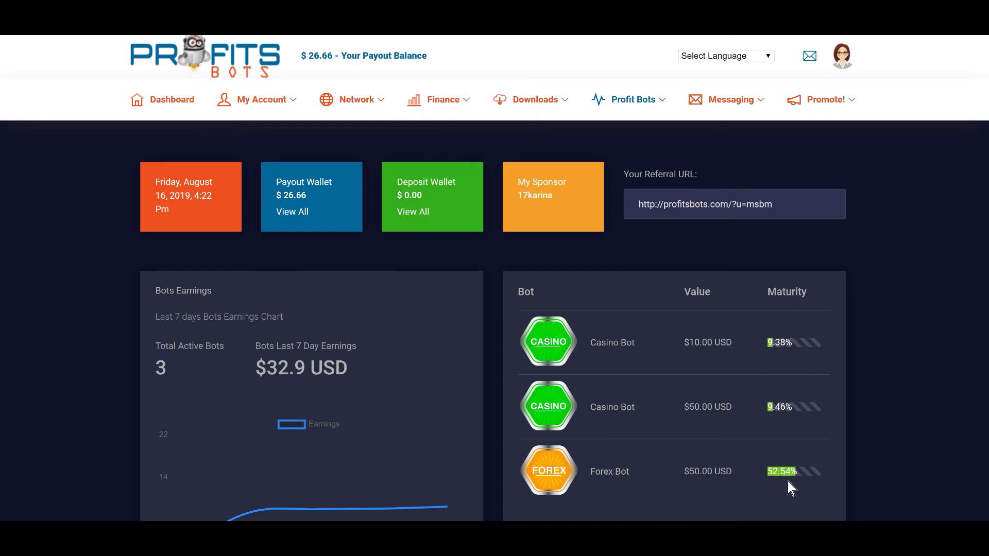
pyautogui.moveTo(799, 485)
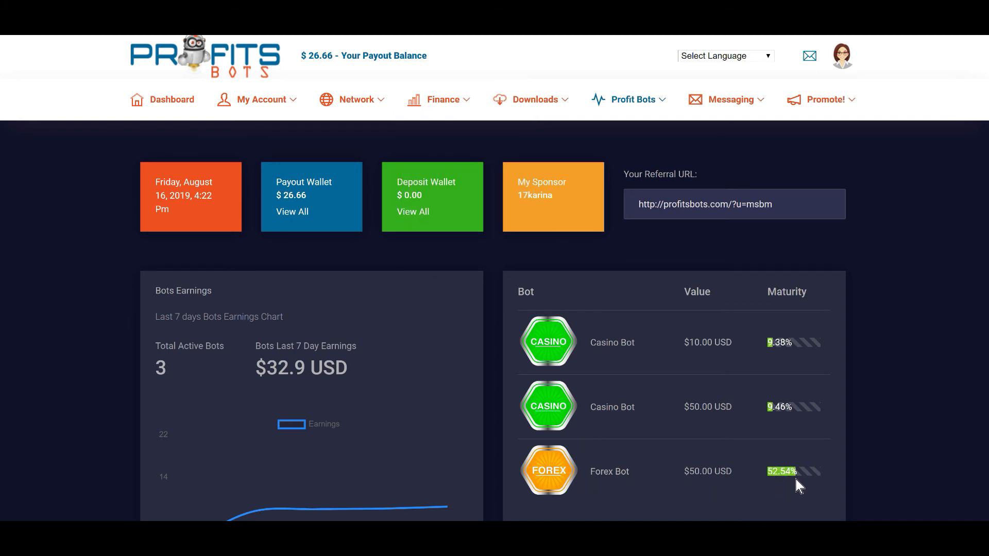
pyautogui.moveTo(778, 338)
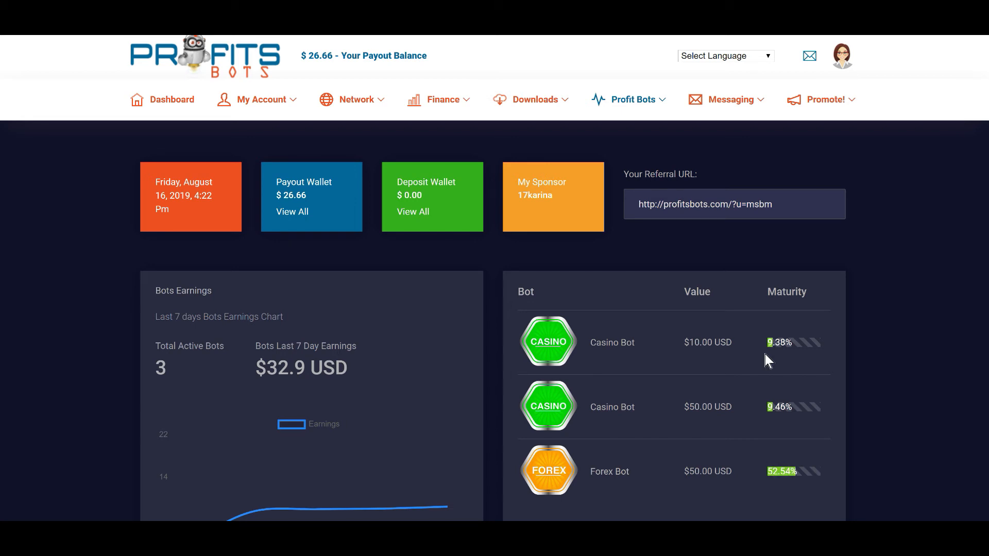
pyautogui.moveTo(423, 256)
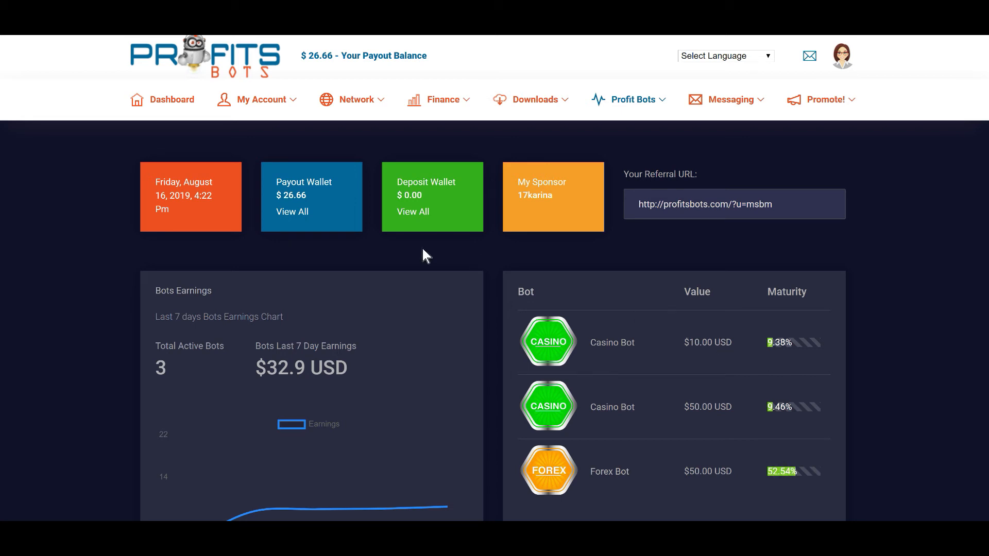
# Review the $26.66 Payout Wallet and active bots, then bring up the Finance menu.
pyautogui.click(534, 100)
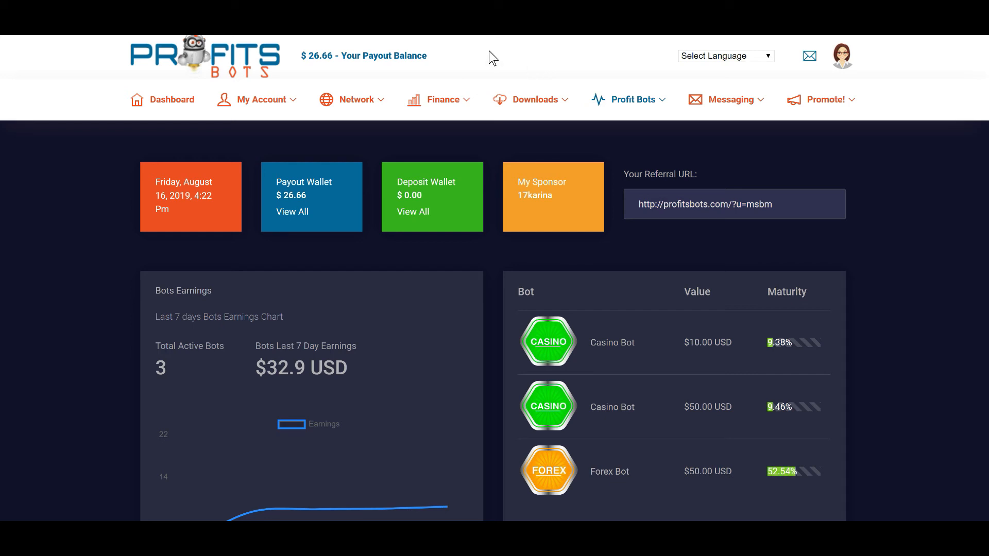
pyautogui.moveTo(330, 71)
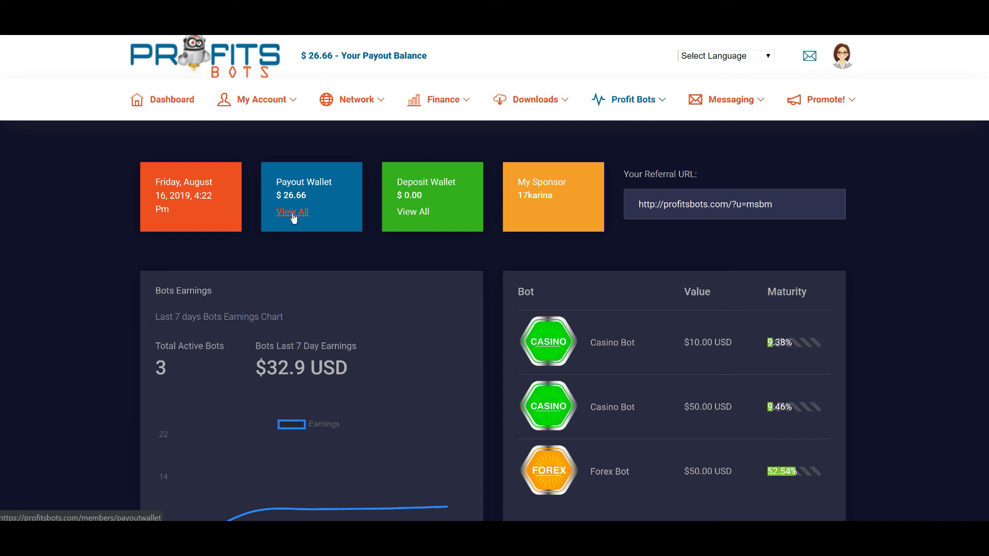
pyautogui.moveTo(397, 166)
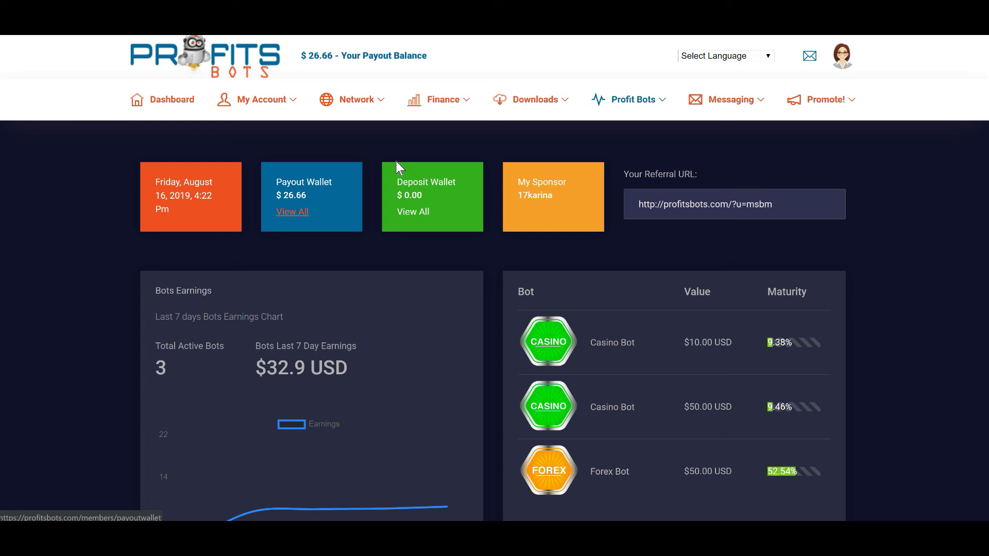
pyautogui.click(443, 100)
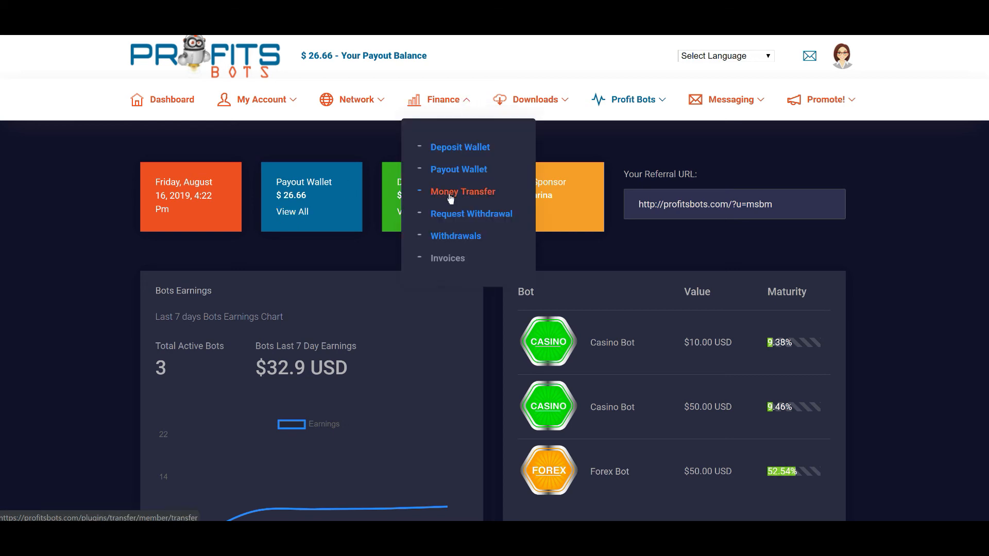
pyautogui.moveTo(471, 215)
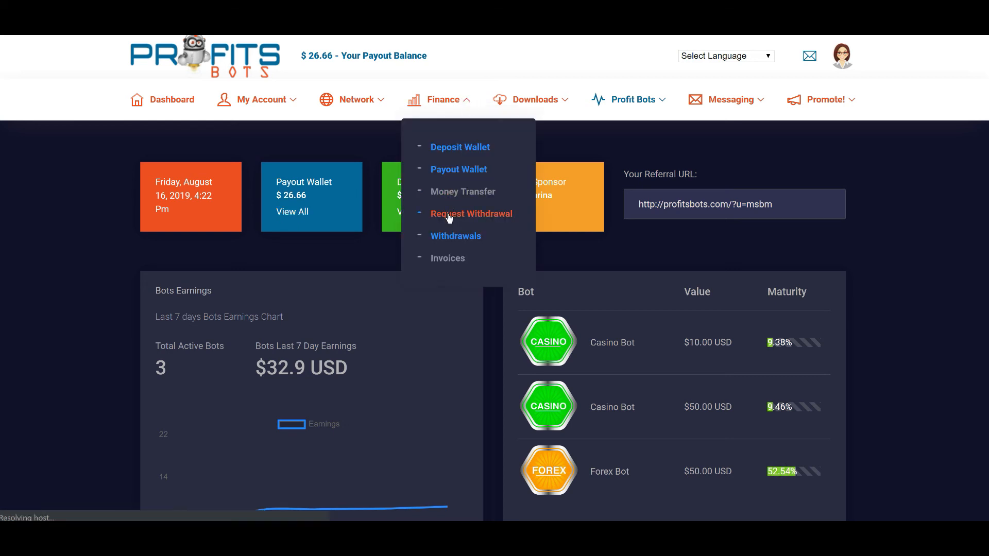
# Request a withdrawal of the full 26.66 payout balance to Livepay Bitcoin, leaving $0.00.
pyautogui.click(471, 214)
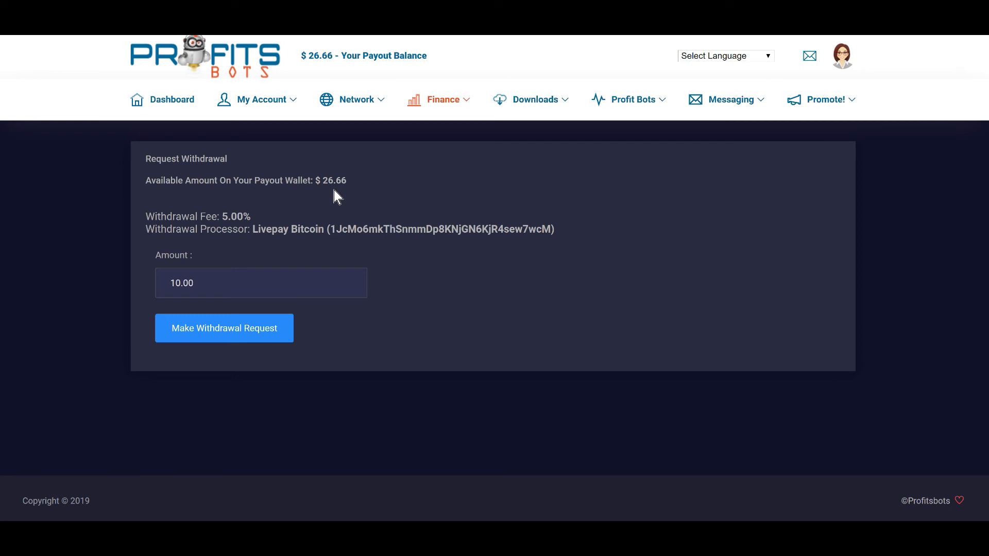
pyautogui.moveTo(257, 226)
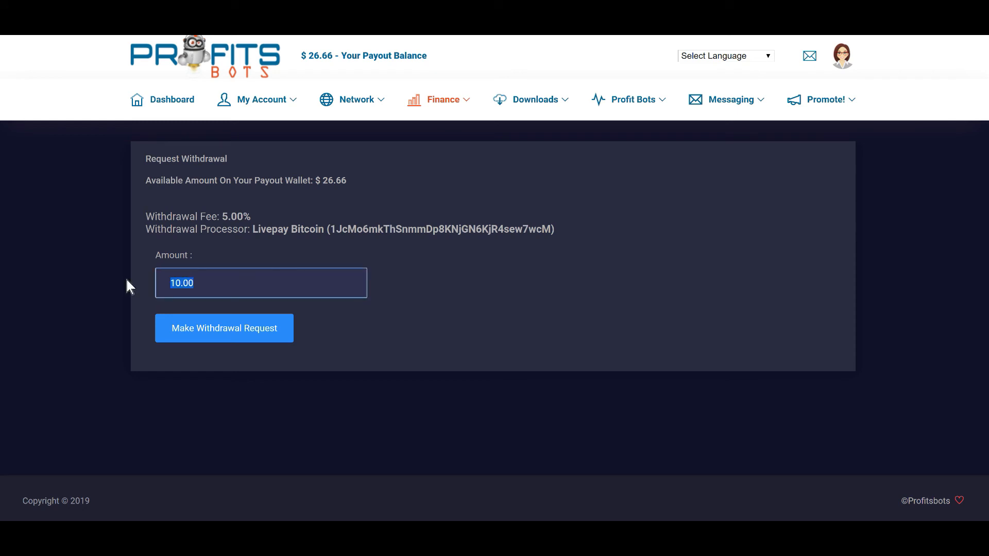
pyautogui.write('26.66')
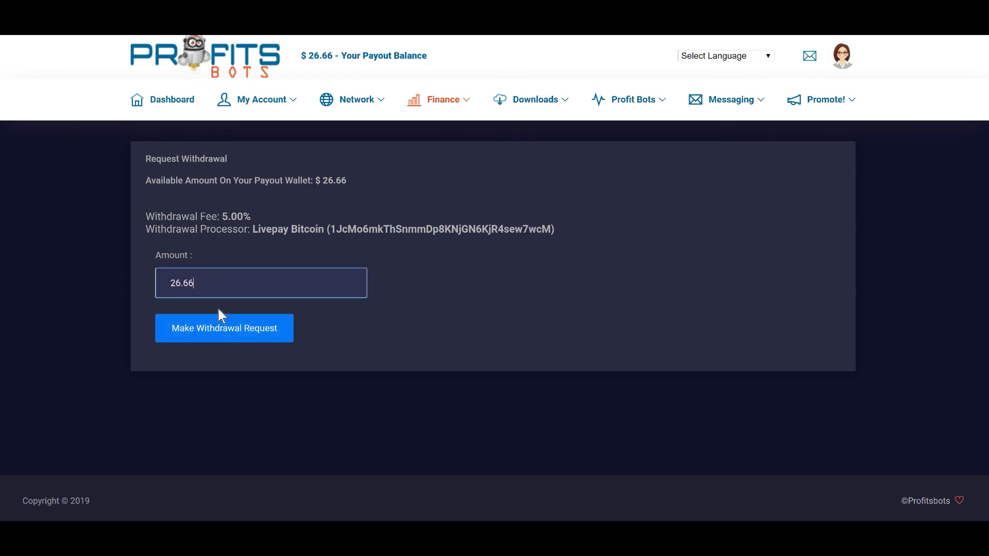
pyautogui.moveTo(341, 141)
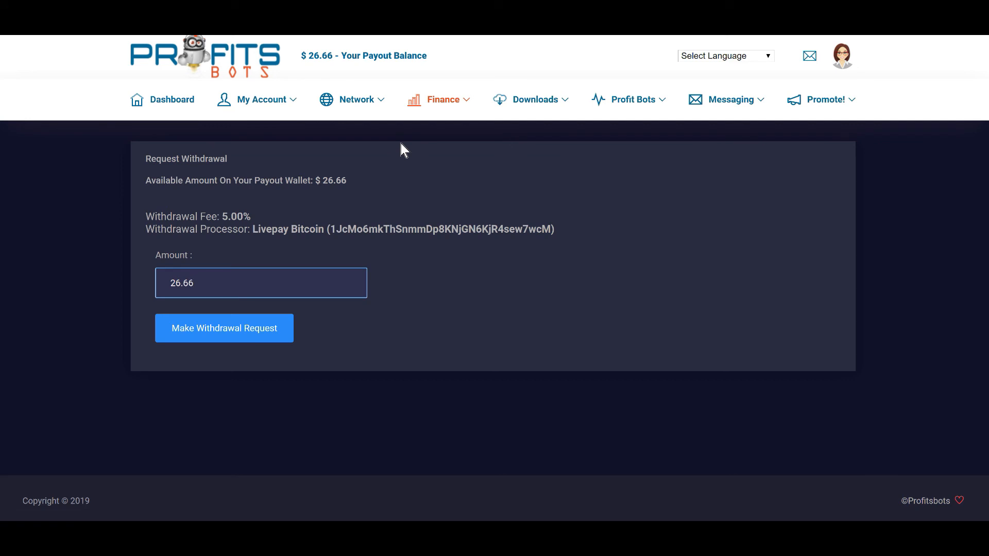
pyautogui.moveTo(550, 244)
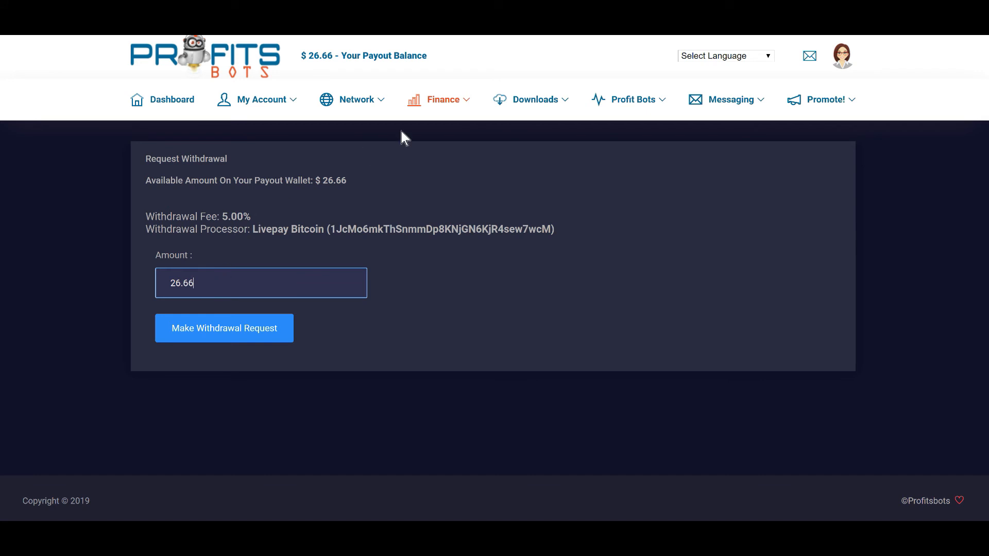
pyautogui.click(443, 98)
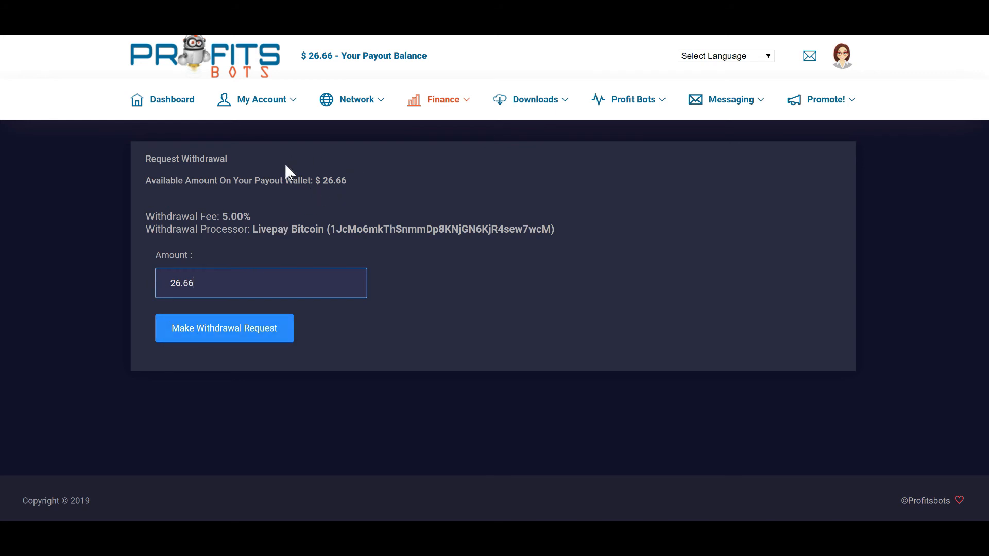
pyautogui.moveTo(332, 76)
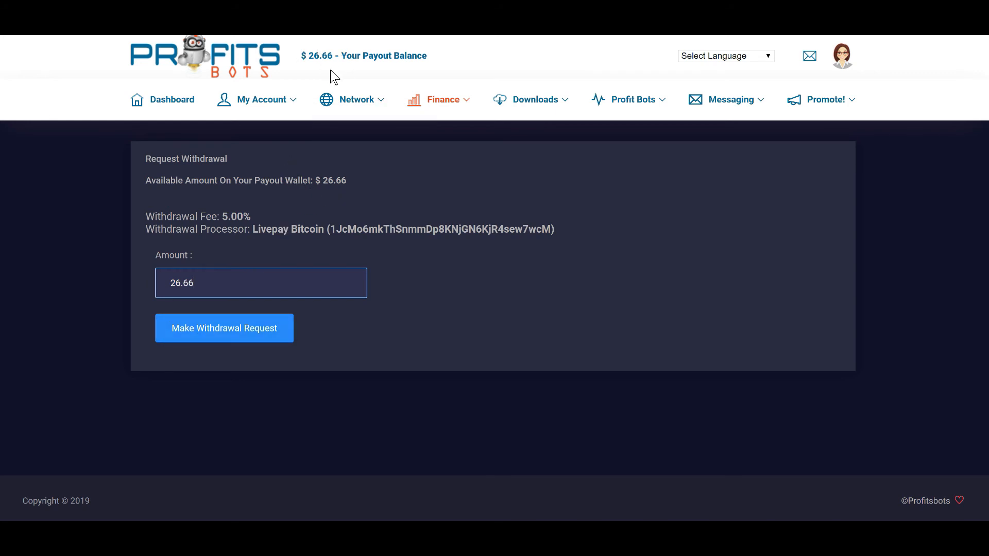
pyautogui.click(356, 100)
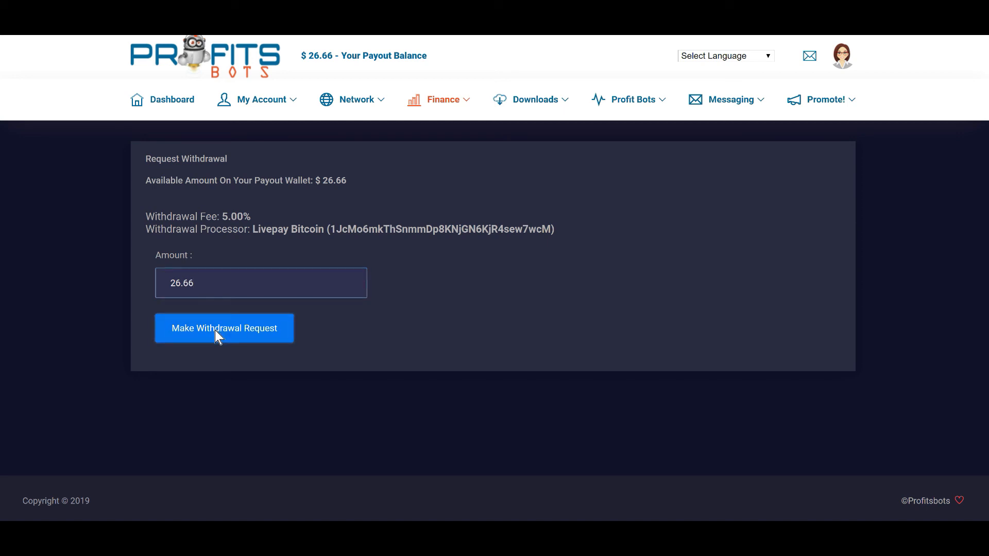
pyautogui.click(224, 328)
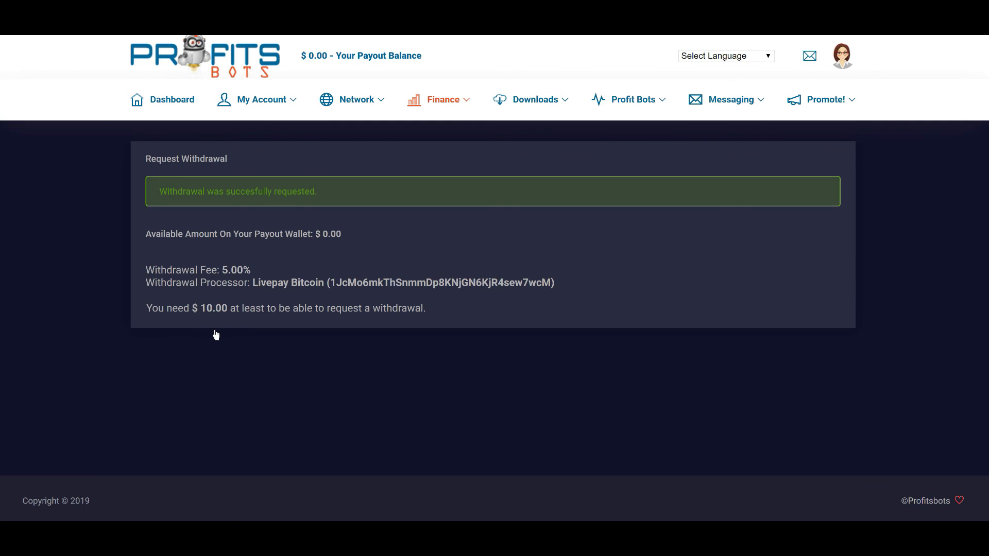
pyautogui.moveTo(234, 300)
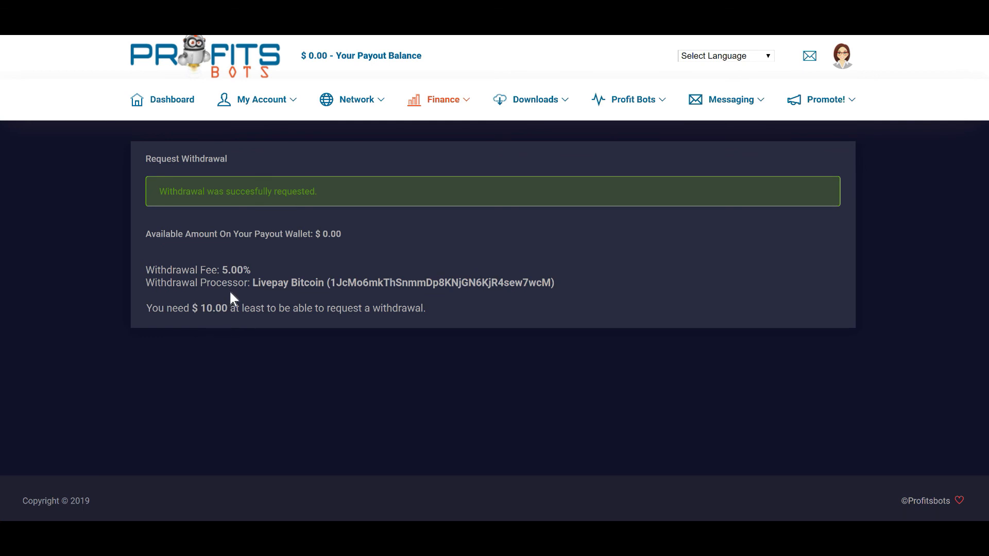